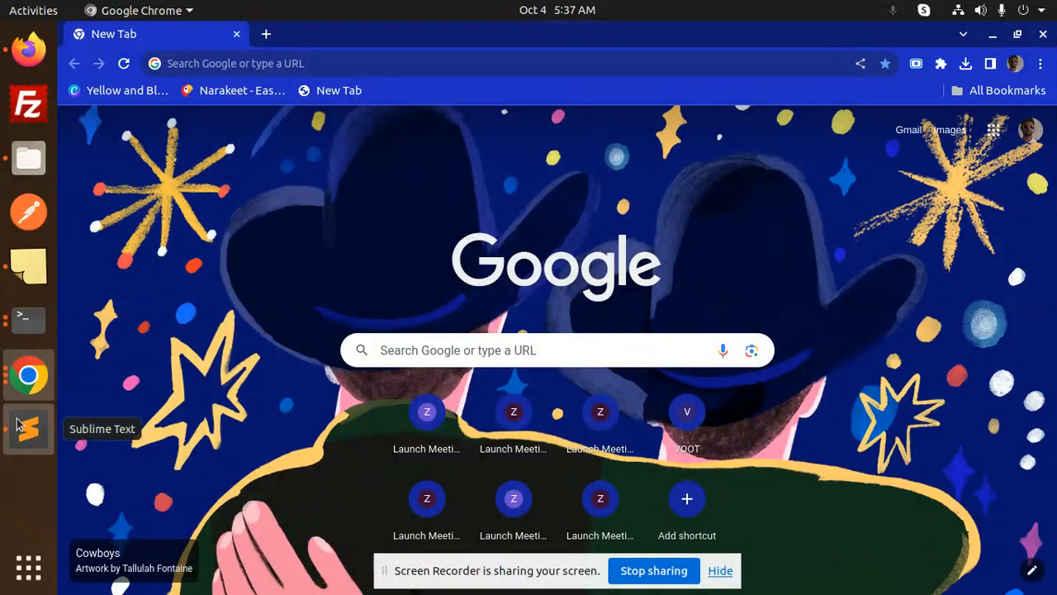
# Step: Switch from Chrome to the Sublime Text notes on Sequelize ORM with Node.js and Postgres
pyautogui.click(28, 427)
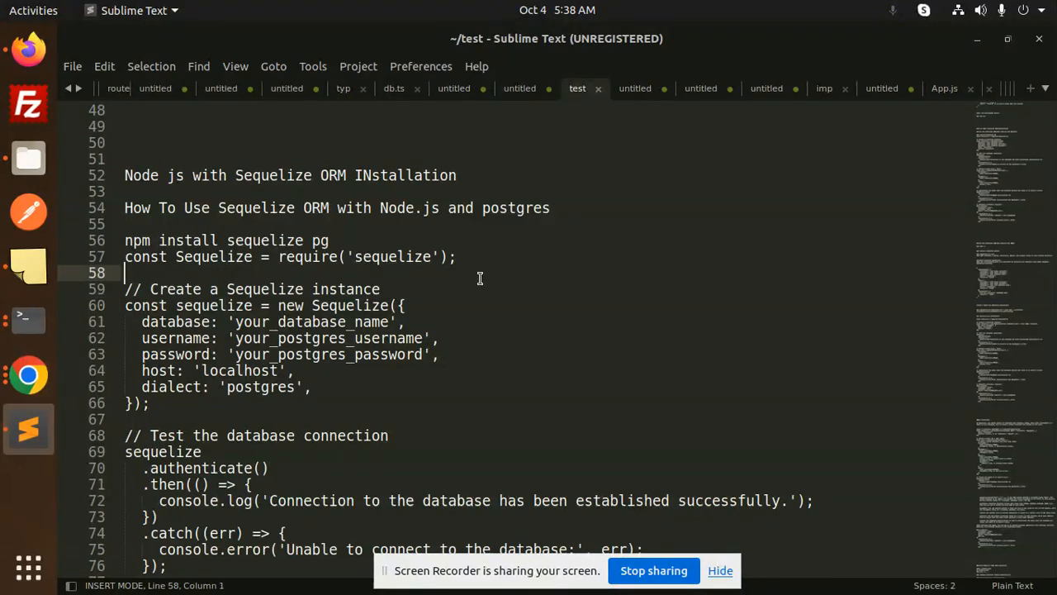
# Step: In the nodejstutorial directory, make a new folder named 'sequilize' and open it
pyautogui.doubleClick(187, 239)
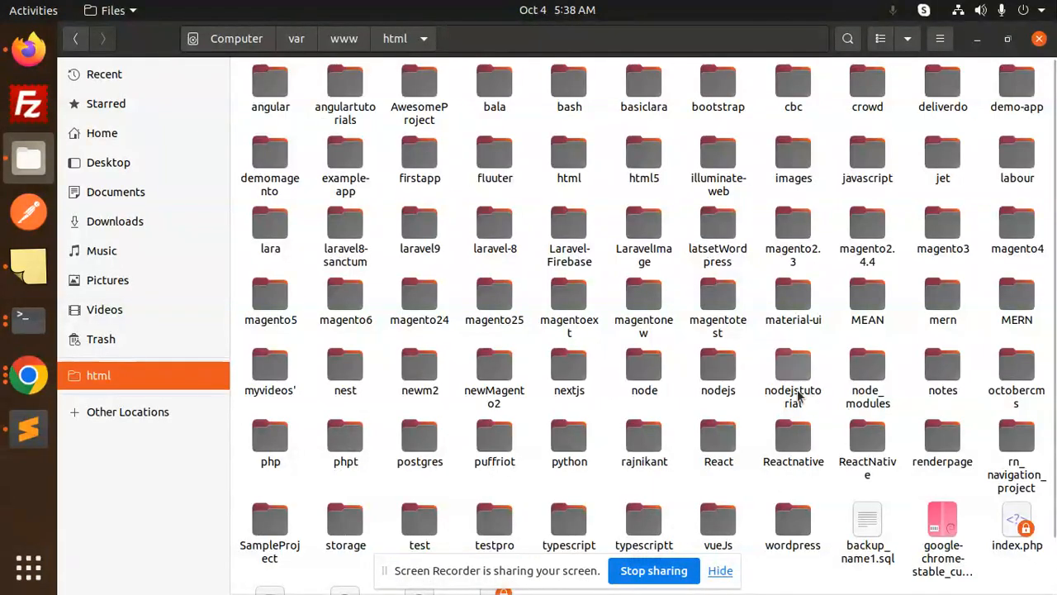
pyautogui.doubleClick(792, 367)
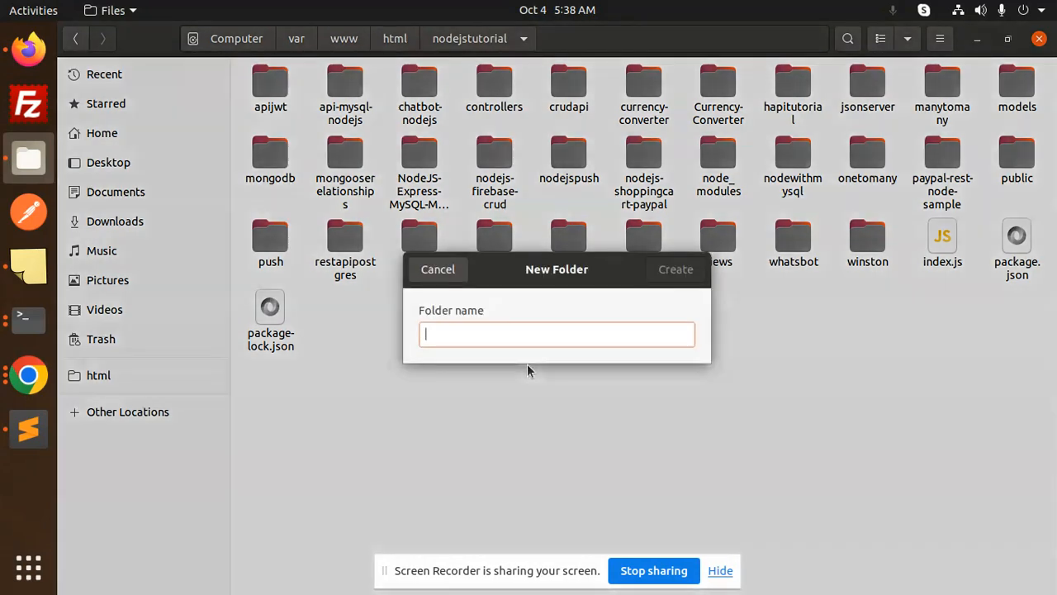
pyautogui.write('sequi')
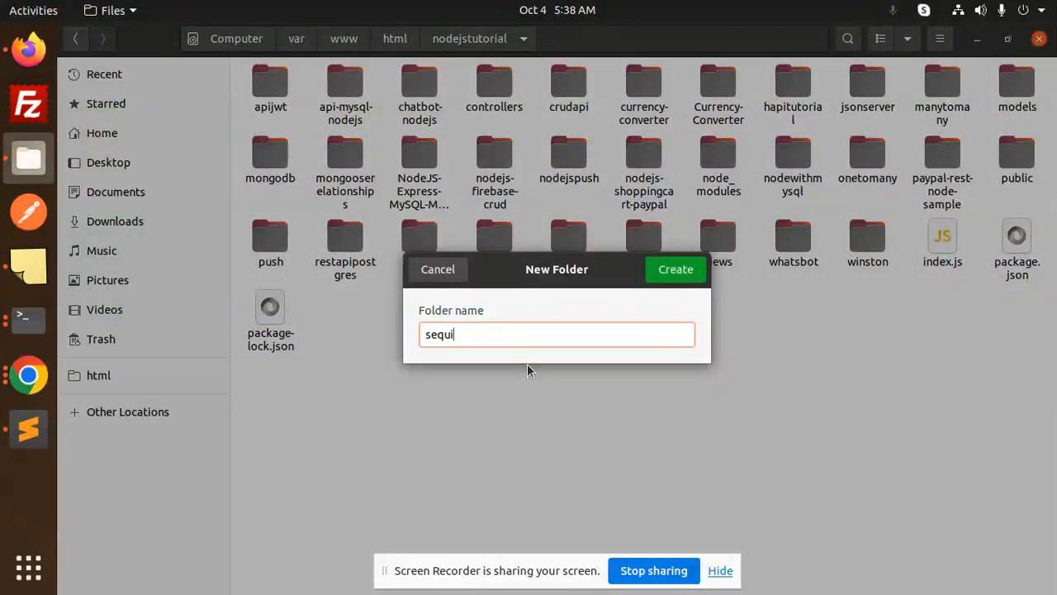
pyautogui.click(675, 269)
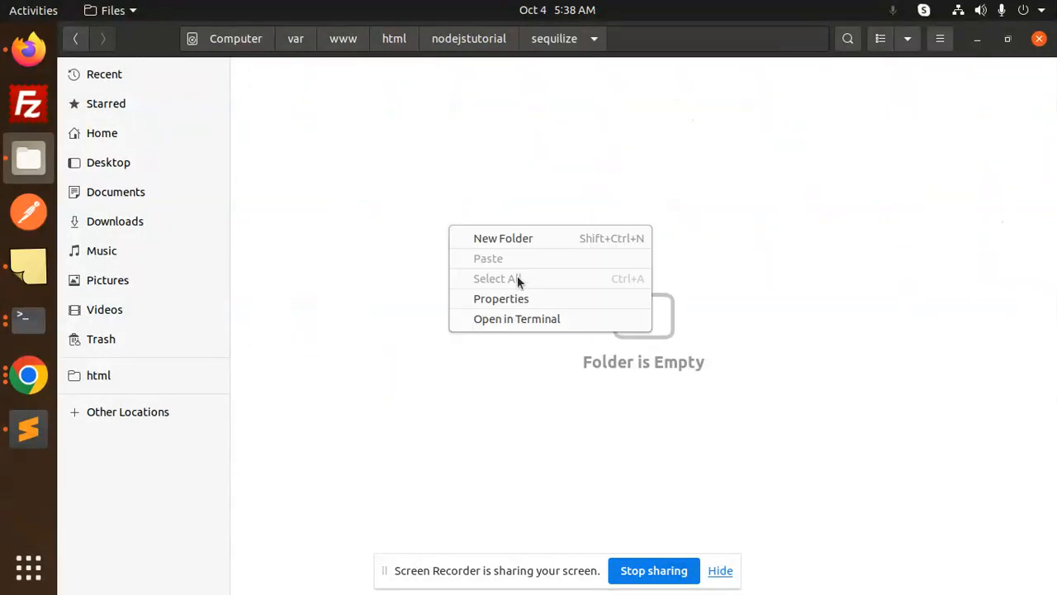
# Step: Create and enter the sequilizetutorila folder, then run npm init -y for a default package.json
pyautogui.click(516, 319)
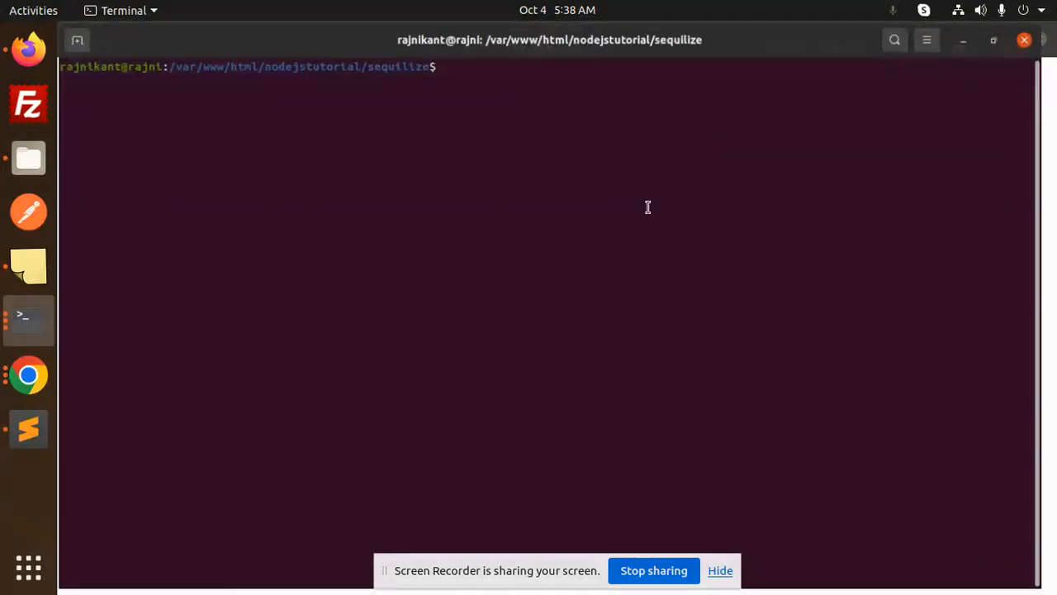
pyautogui.write('mkdir s')
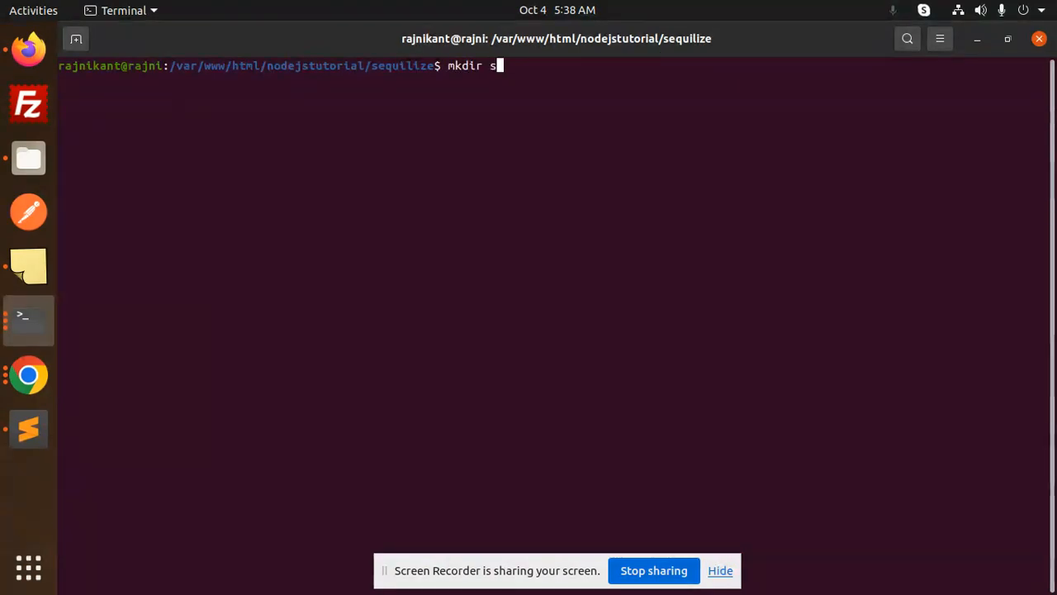
pyautogui.write('equil')
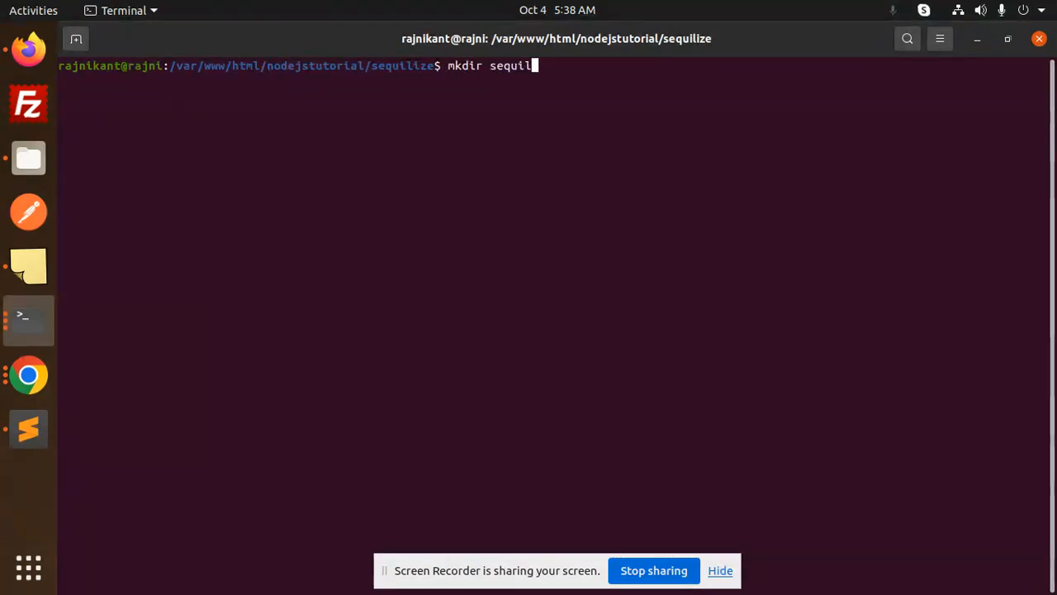
pyautogui.write('zetut')
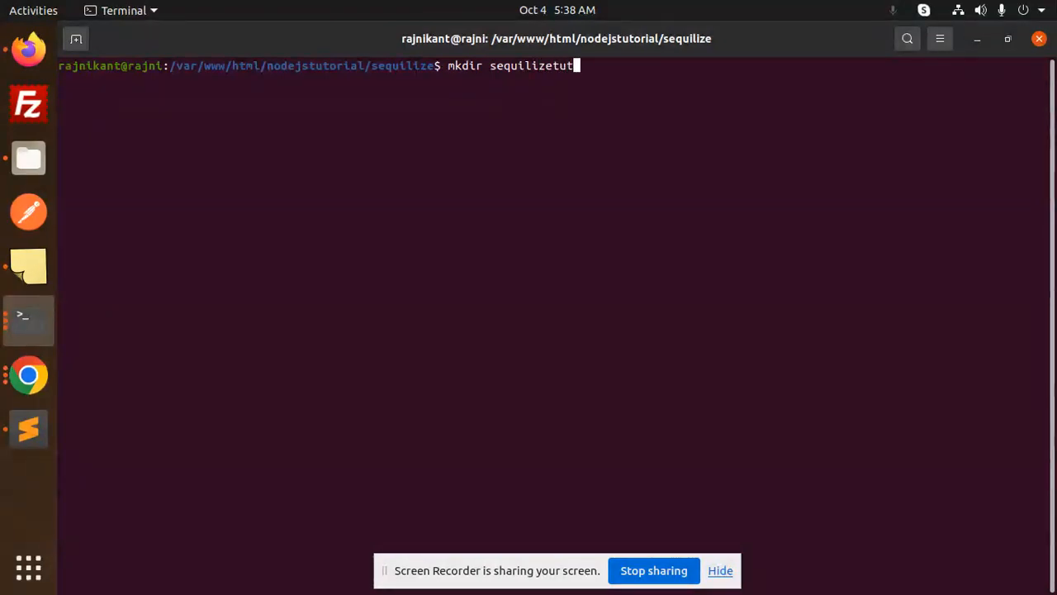
pyautogui.press('Return')
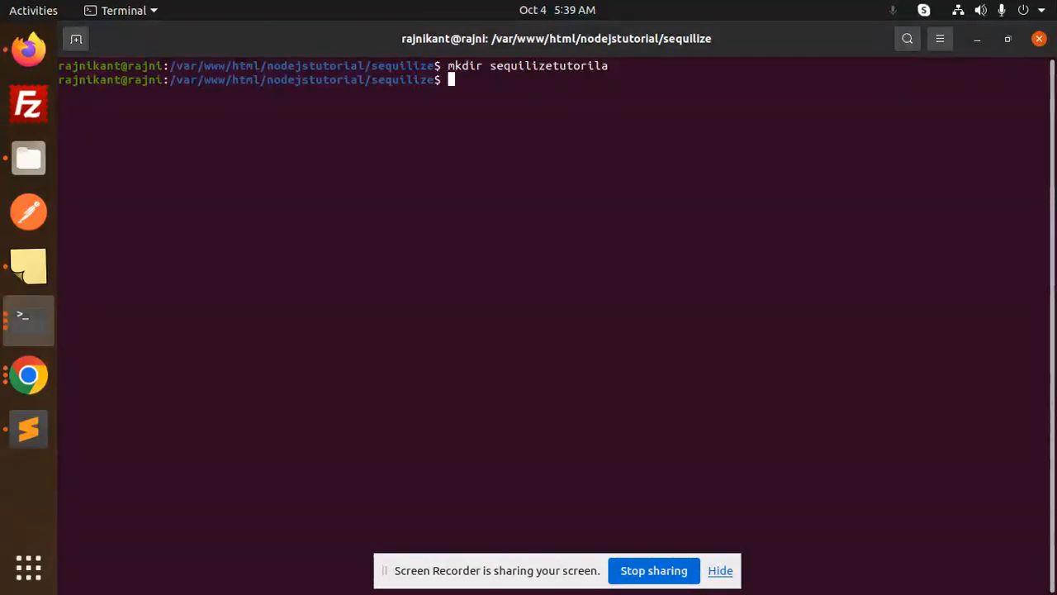
pyautogui.write('cd sequilizetutorila/')
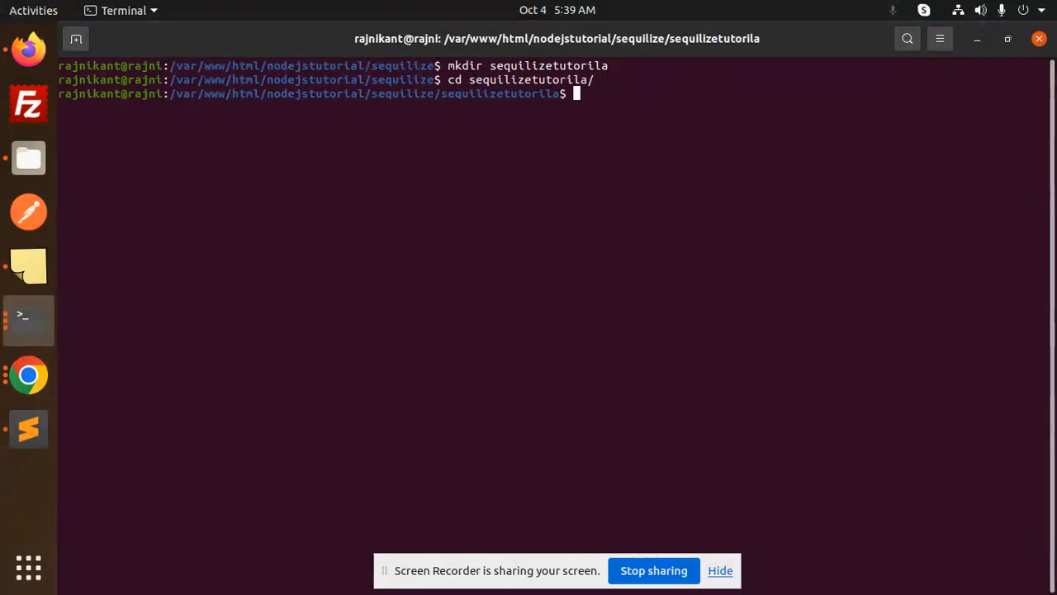
pyautogui.write('npm init -y')
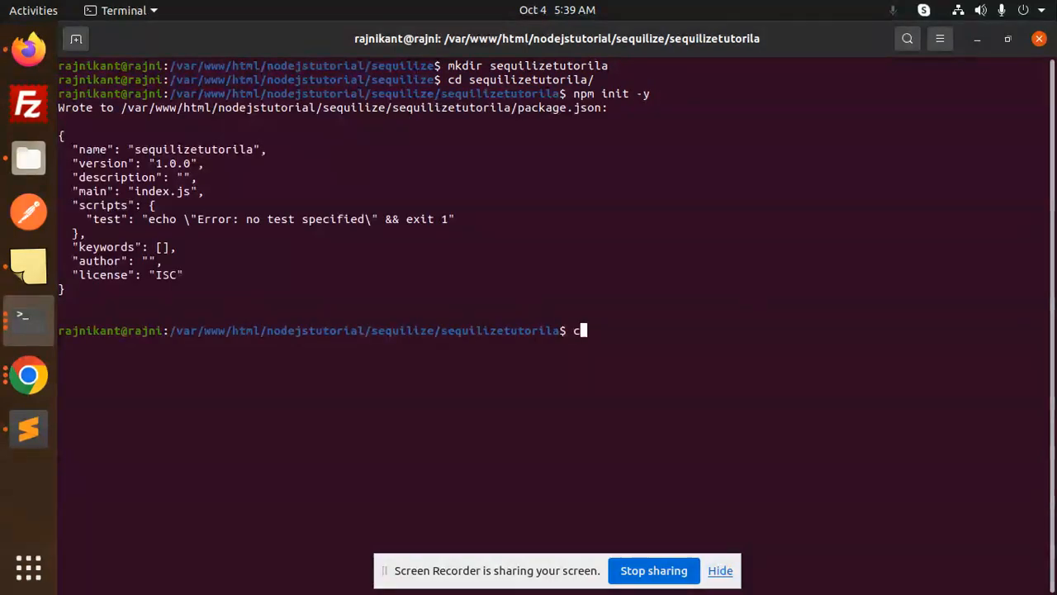
# Step: Open the project in VS Code with 'code .' and start selecting the Sequelize setup code
pyautogui.write('ode .')
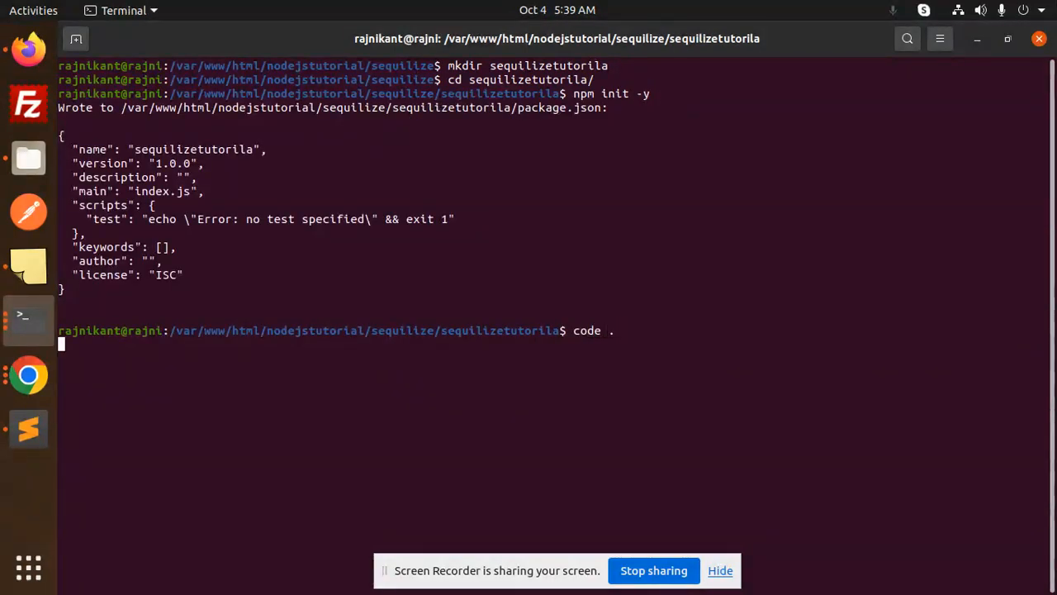
pyautogui.press('Return')
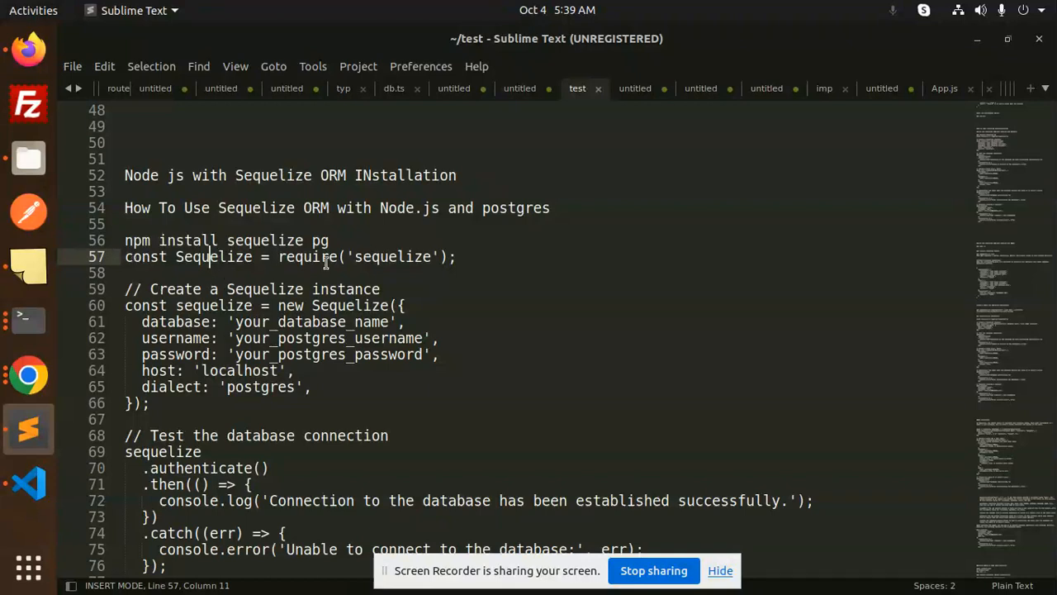
pyautogui.click(360, 353)
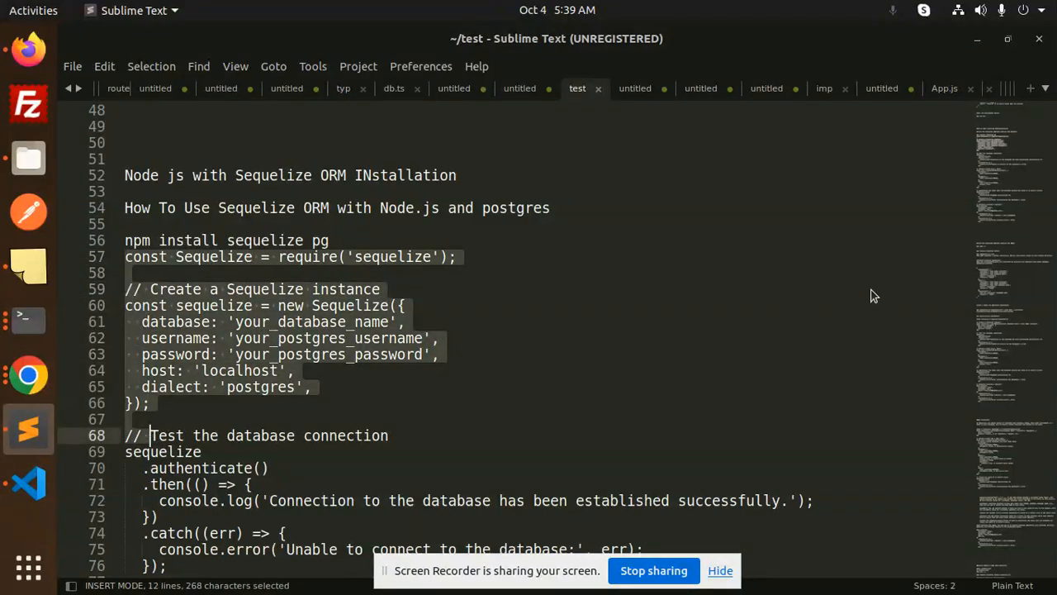
pyautogui.moveTo(775, 284)
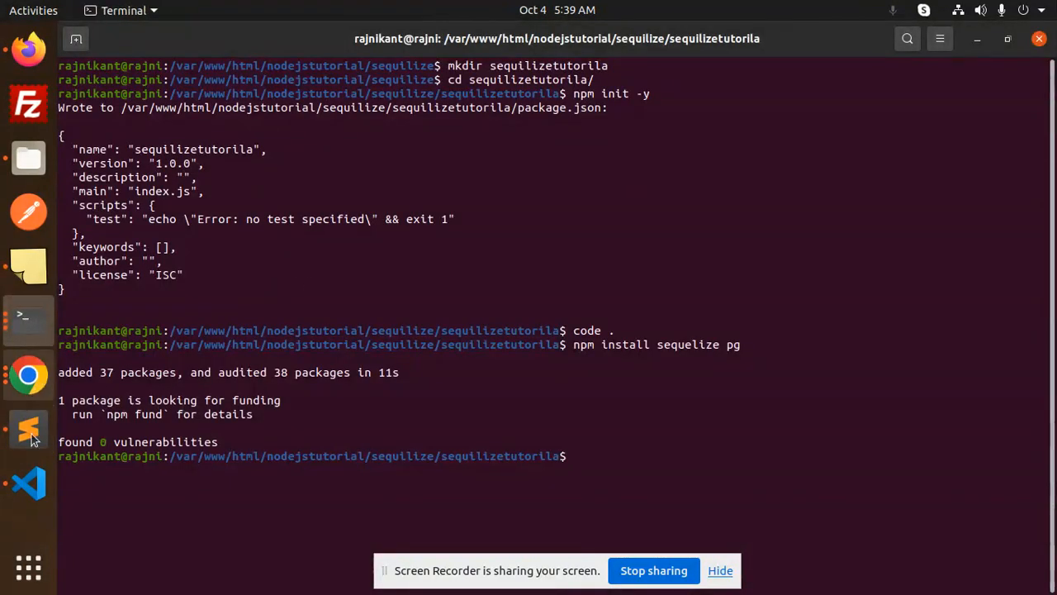
# Step: Create app.js in the VS Code project and paste in the Sequelize connection-test code
pyautogui.click(28, 483)
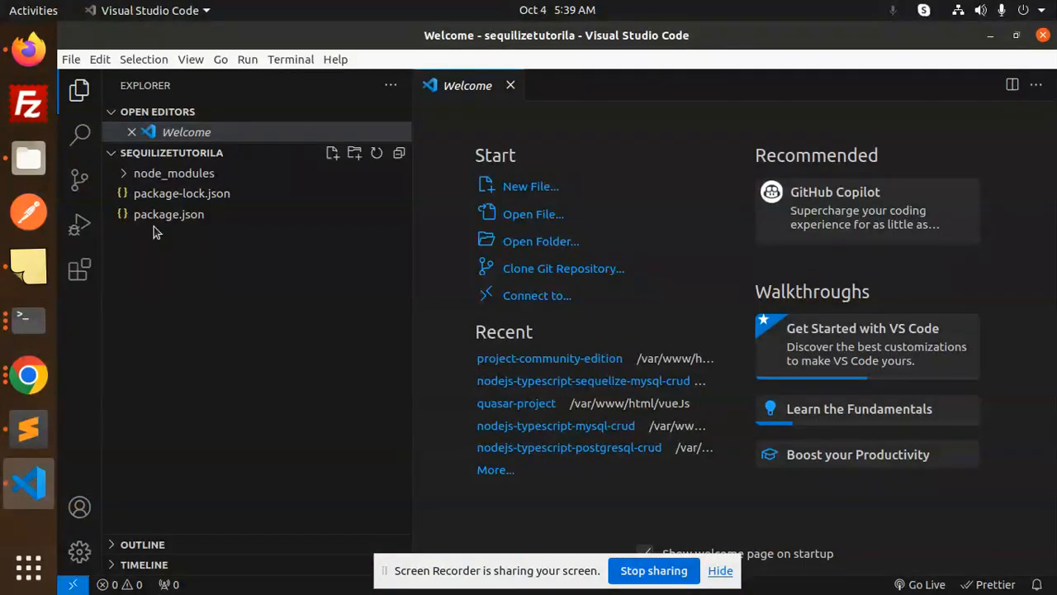
pyautogui.click(332, 152)
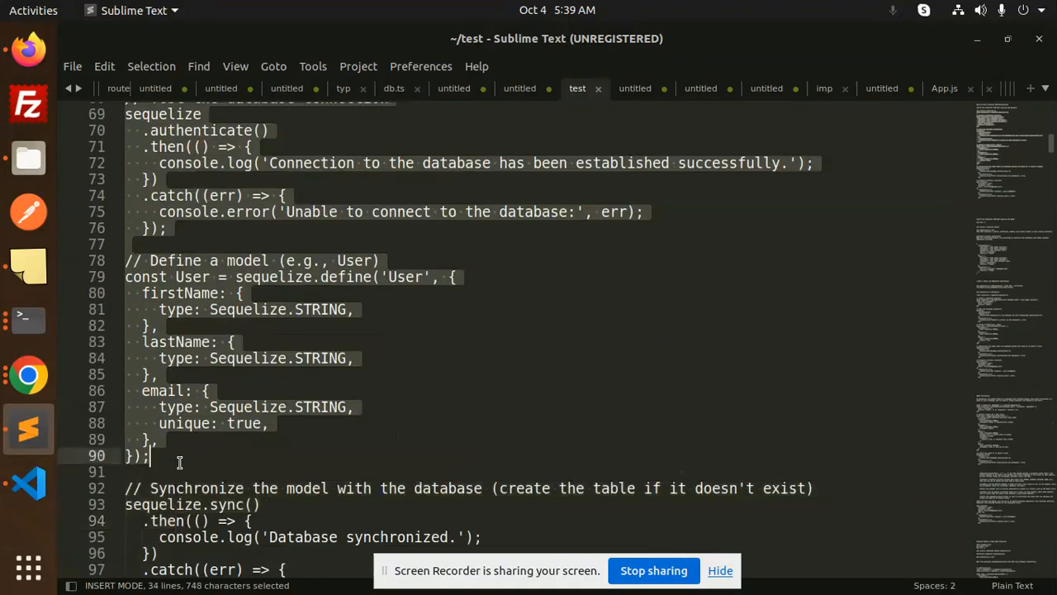
pyautogui.scroll(-3)
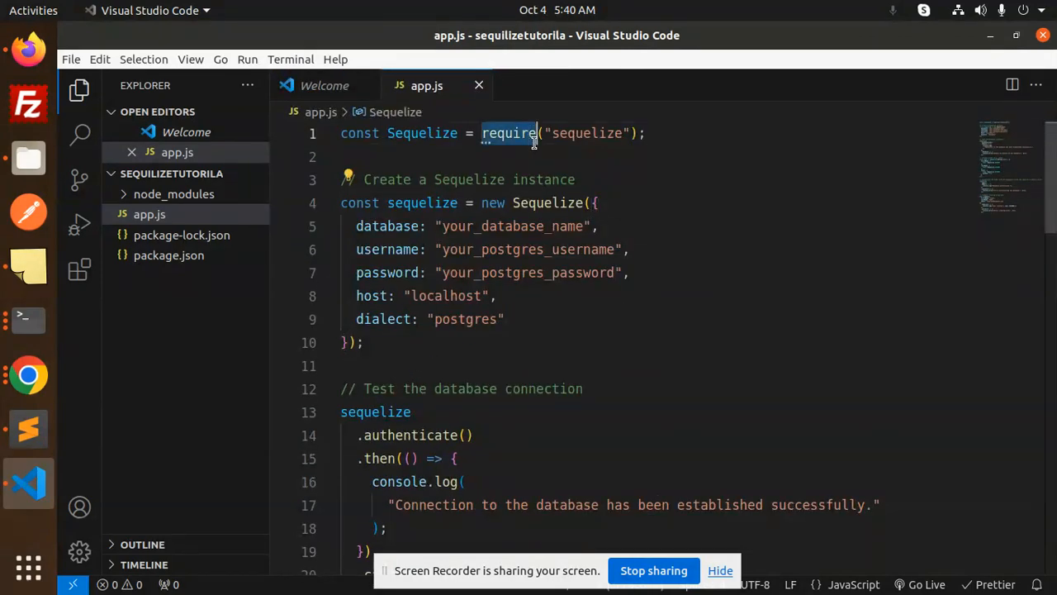
pyautogui.doubleClick(512, 225)
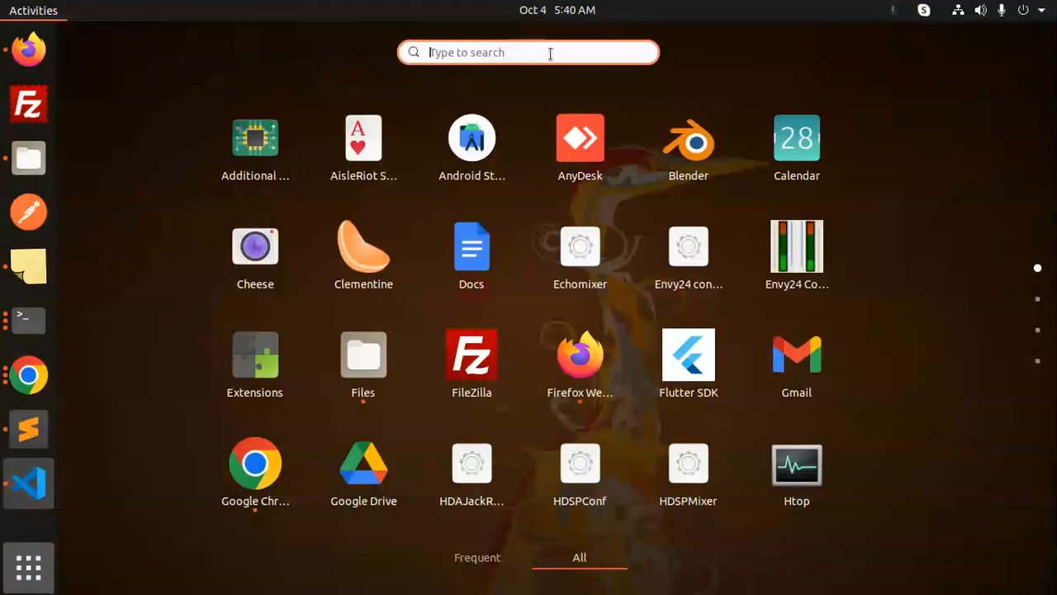
# Step: Launch pgAdmin 4 and expand Servers > test down to the restapi user table
pyautogui.write('pol')
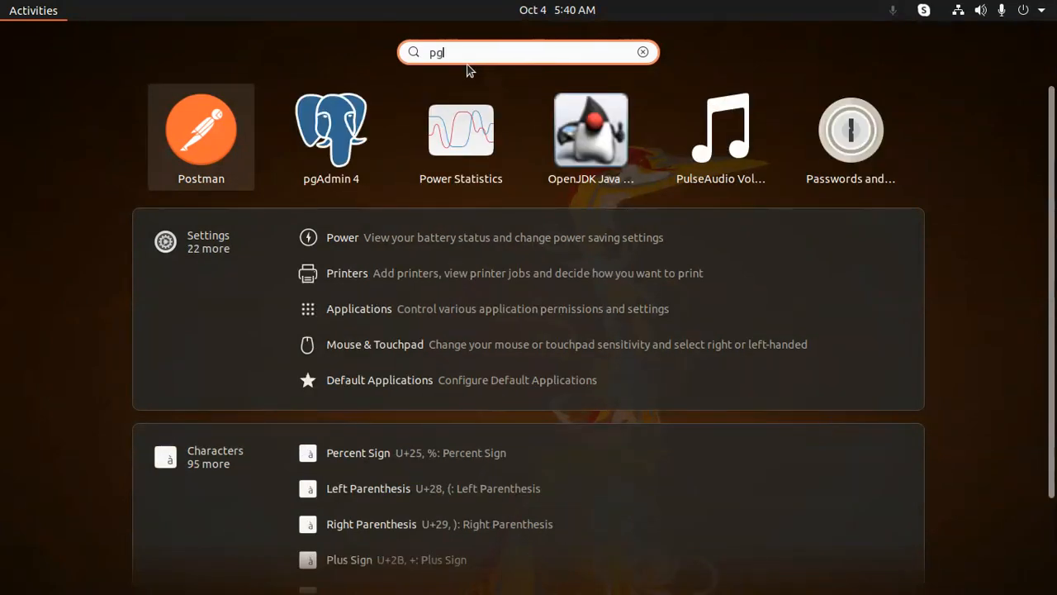
pyautogui.click(330, 132)
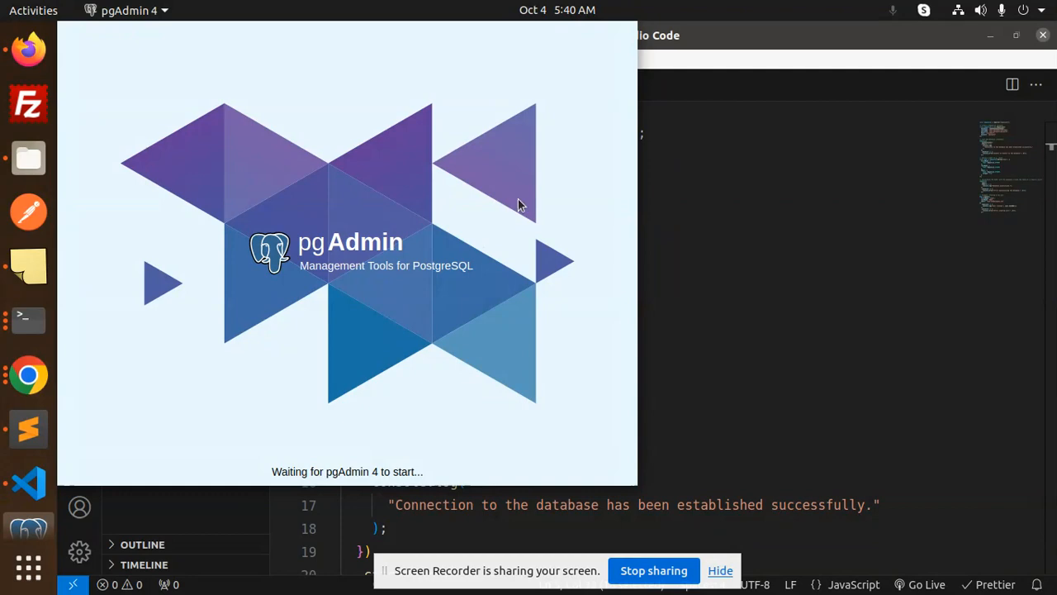
pyautogui.moveTo(516, 283)
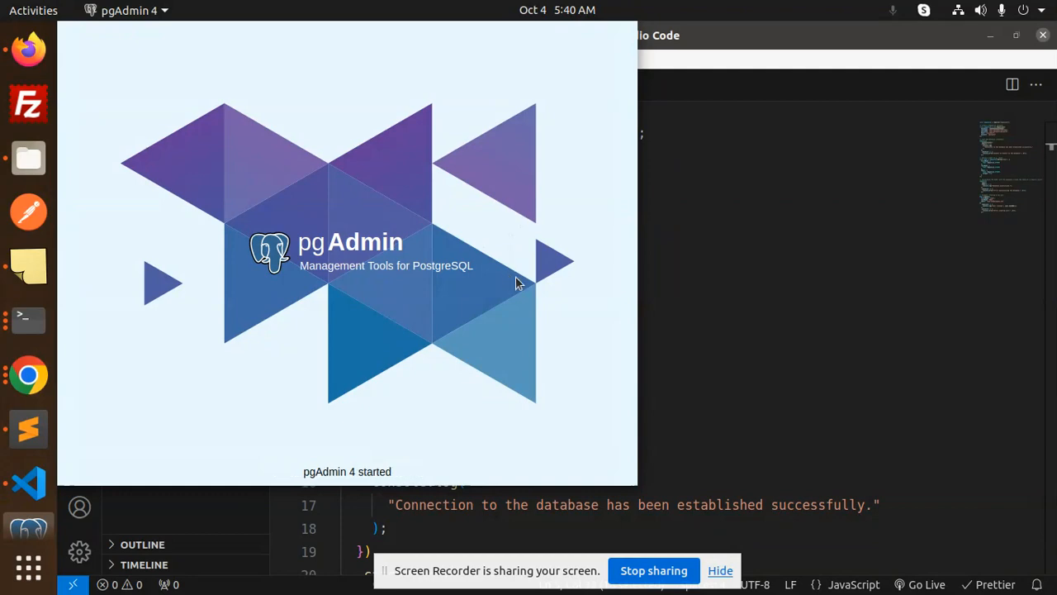
pyautogui.moveTo(528, 229)
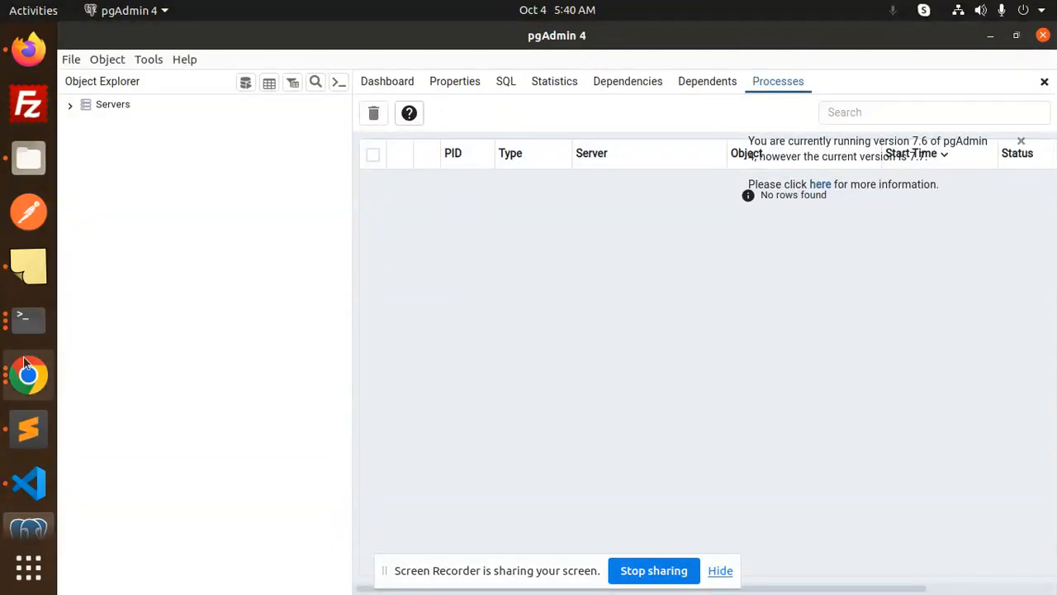
pyautogui.click(70, 104)
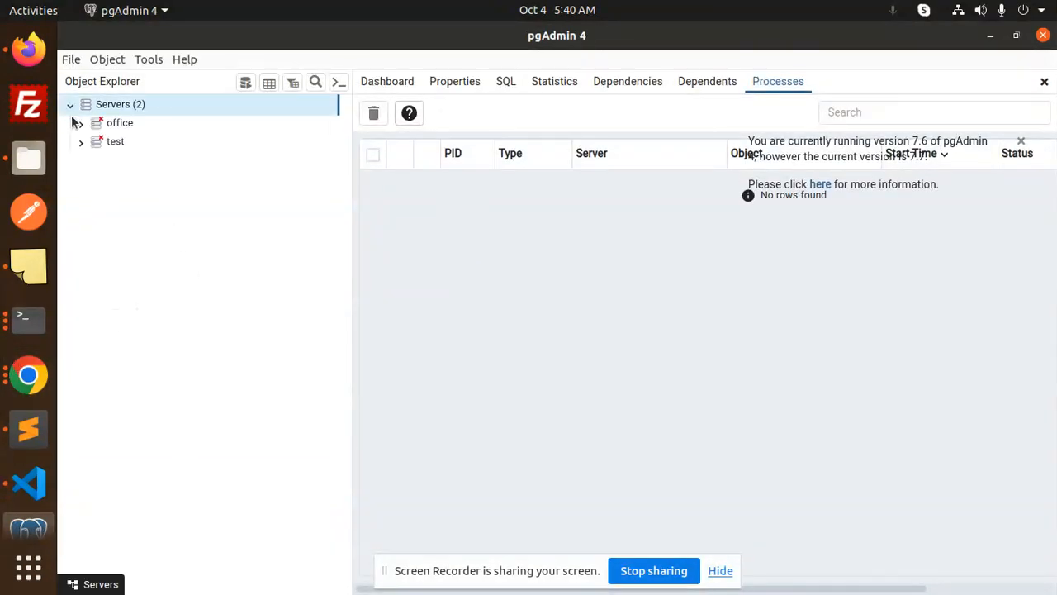
pyautogui.click(81, 142)
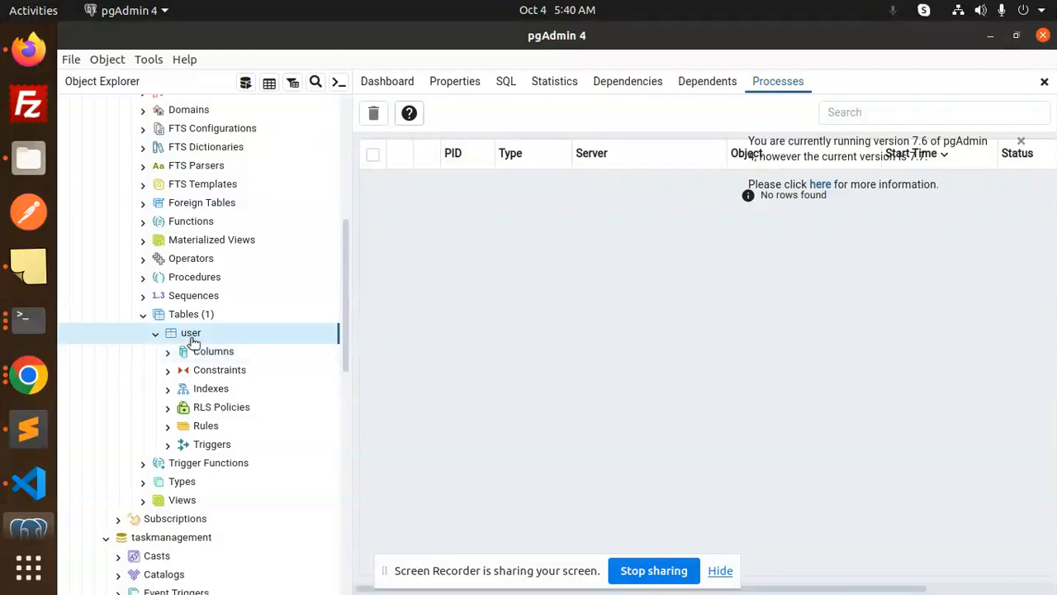
pyautogui.doubleClick(190, 332)
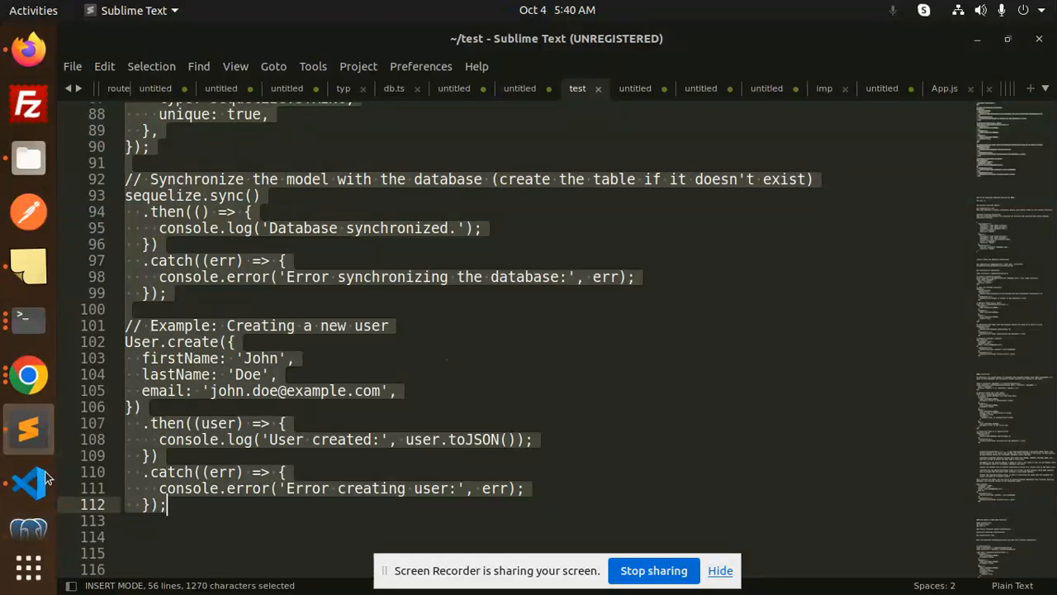
# Step: Return to app.js and scroll to the email field of the User model
pyautogui.click(29, 483)
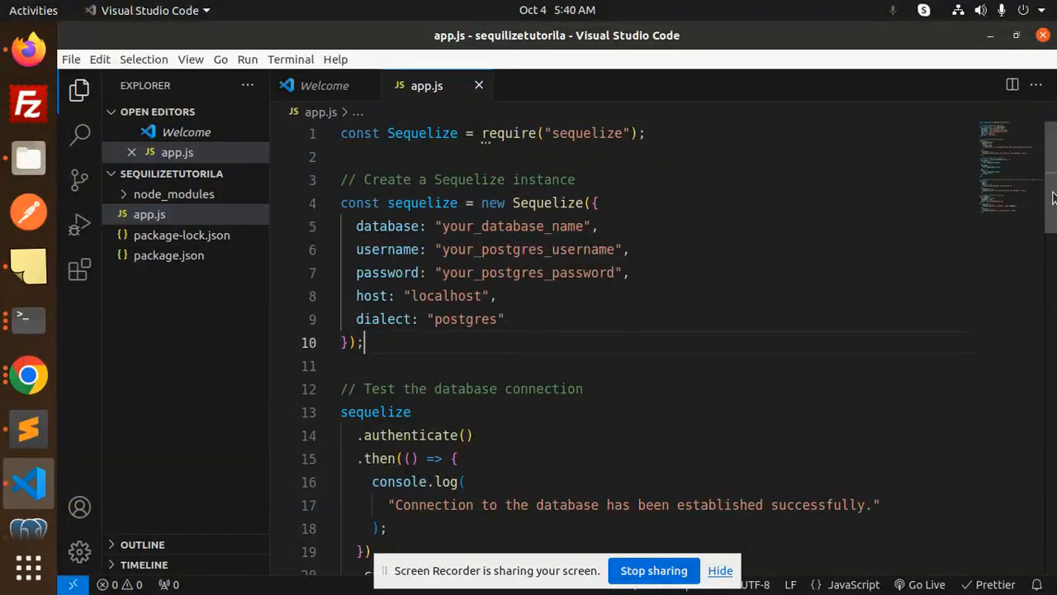
pyautogui.scroll(-3)
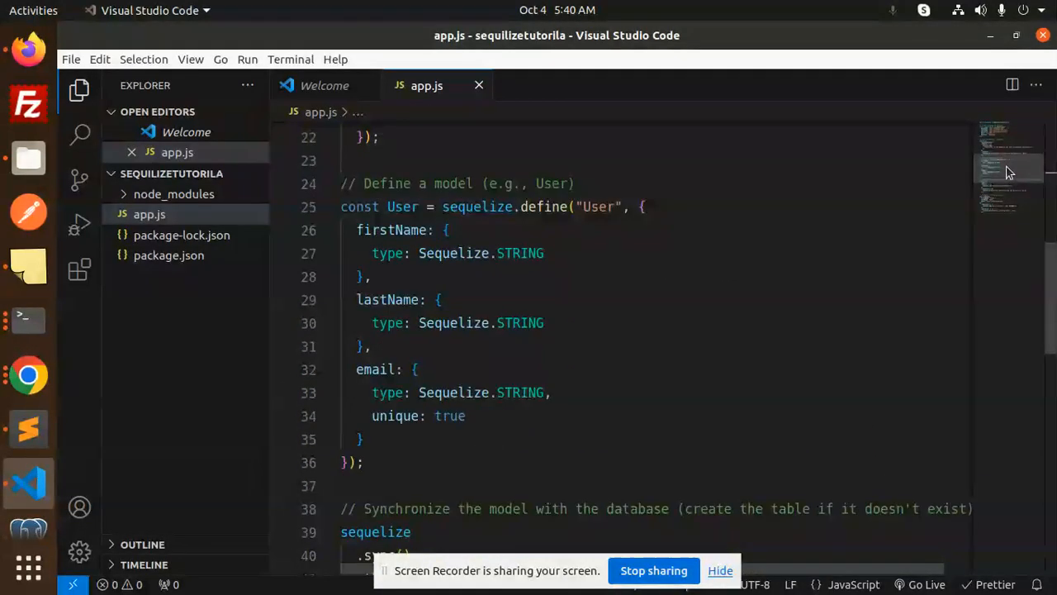
pyautogui.click(375, 277)
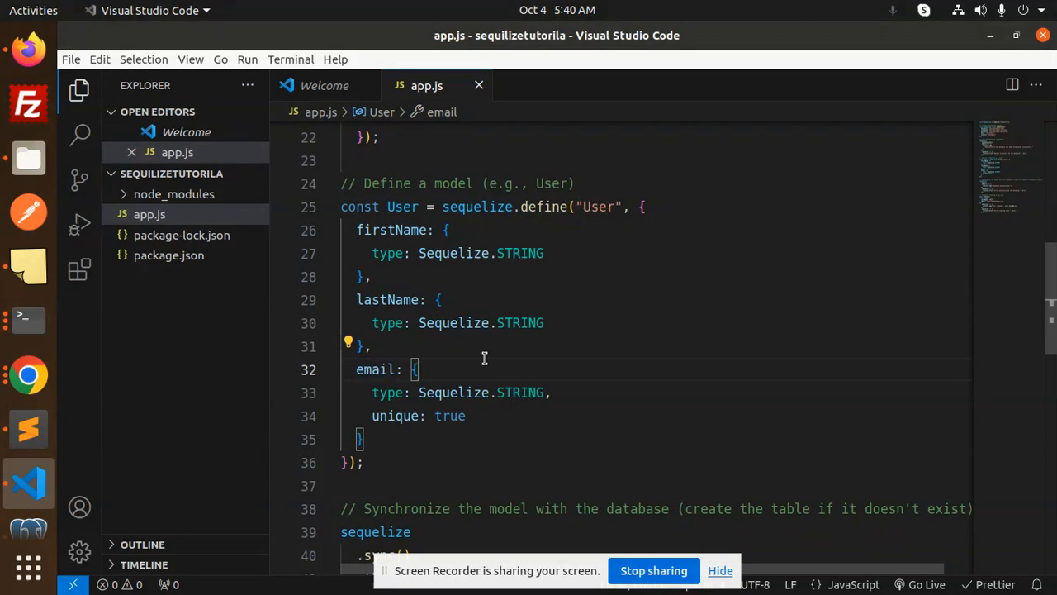
pyautogui.moveTo(569, 214)
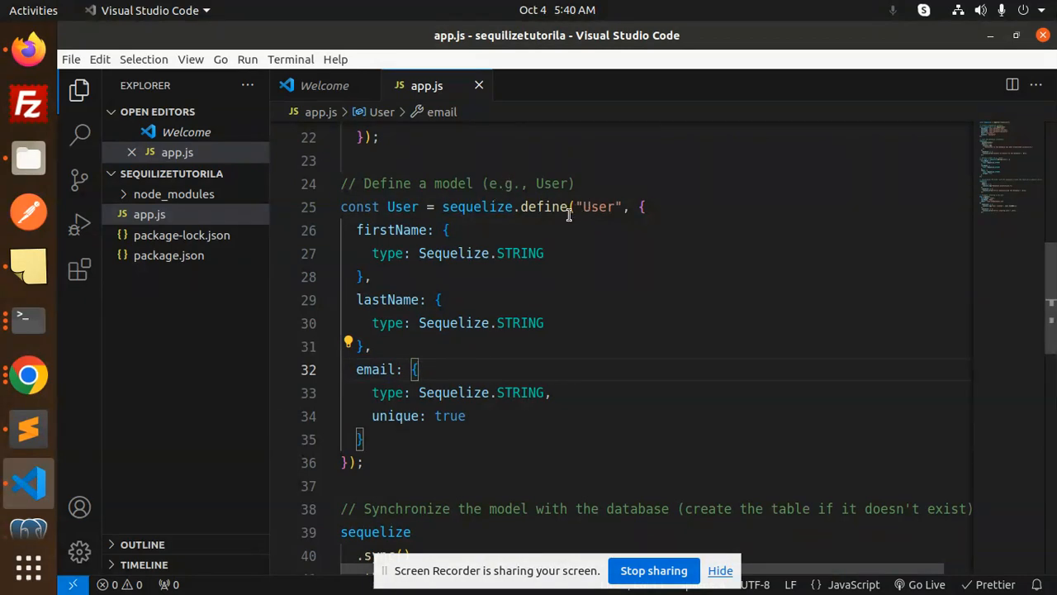
pyautogui.moveTo(28, 375)
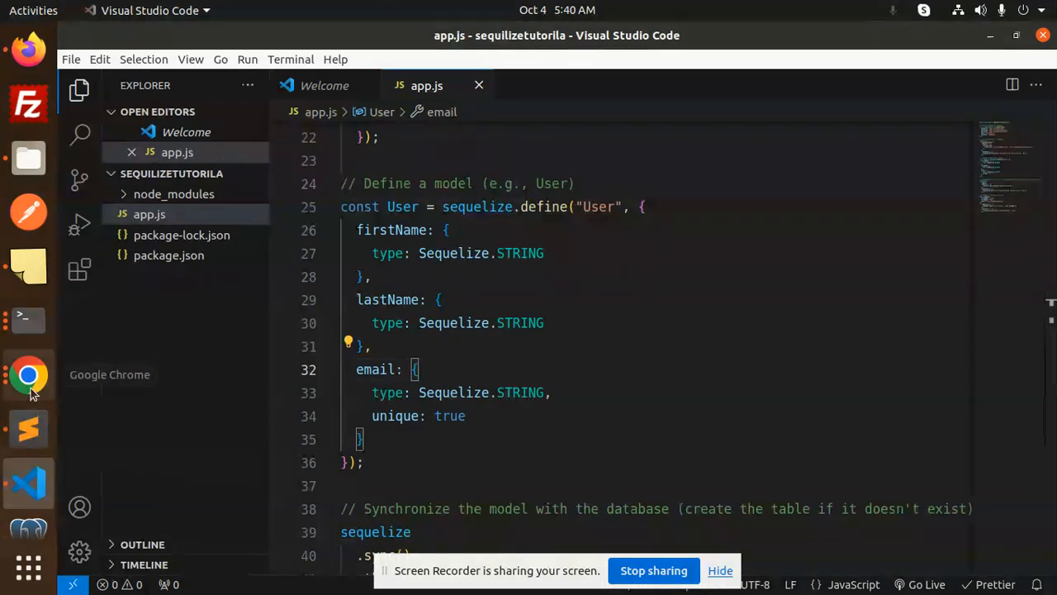
pyautogui.click(28, 374)
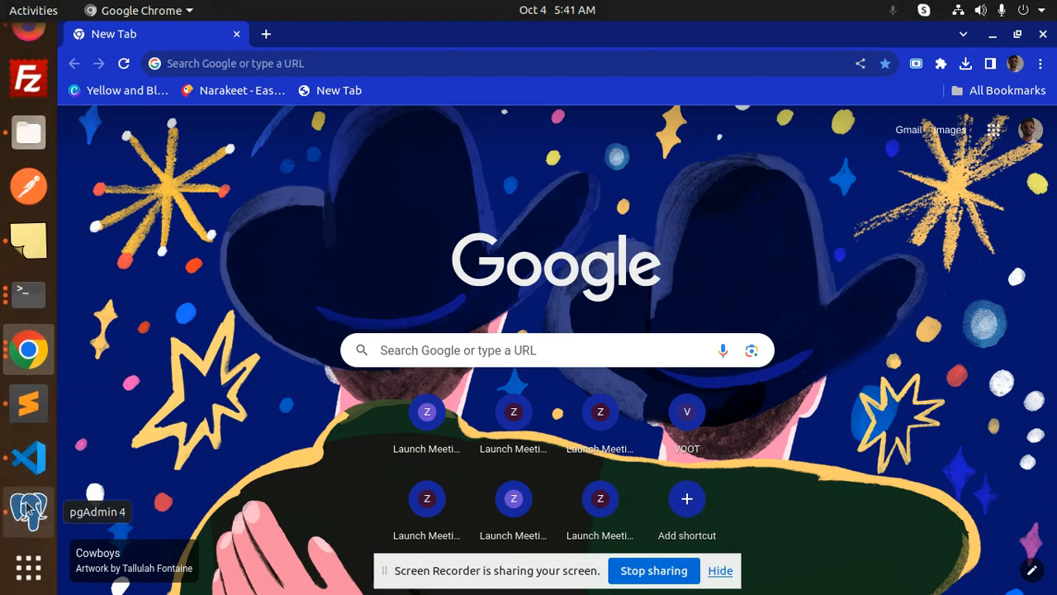
pyautogui.click(28, 509)
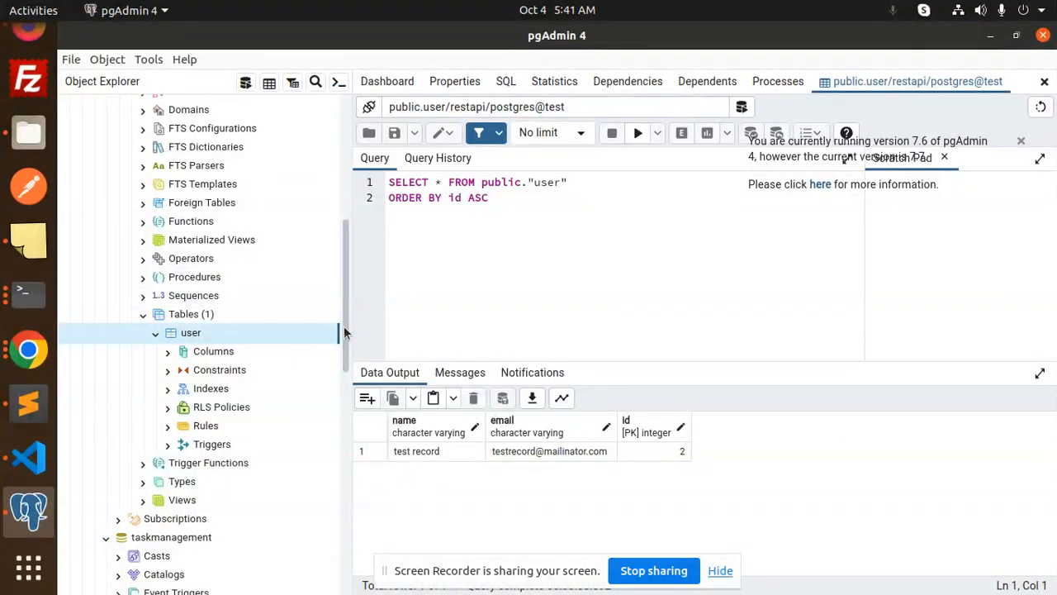
pyautogui.click(28, 348)
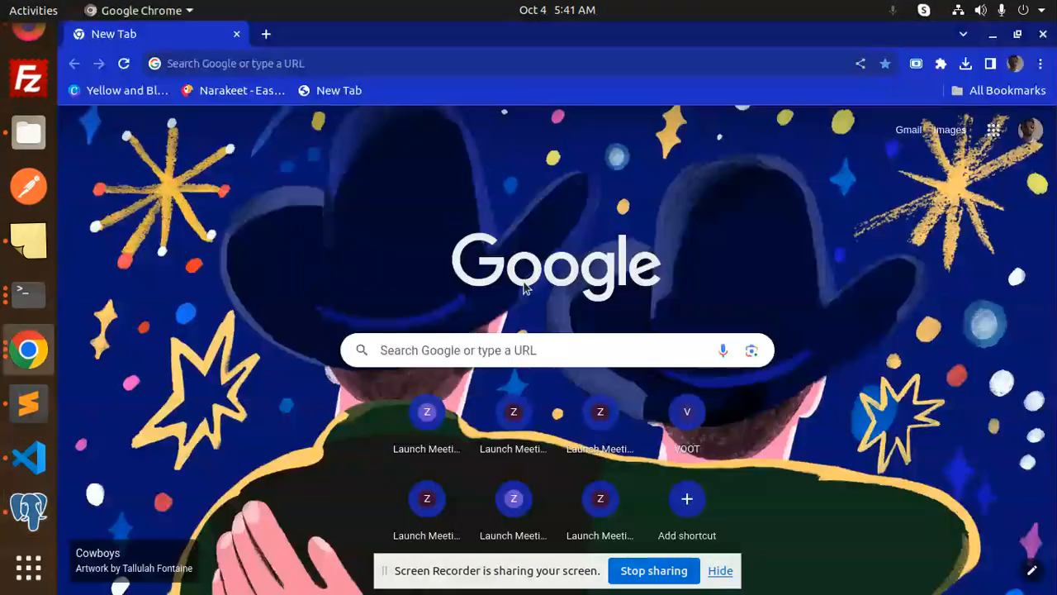
pyautogui.click(28, 457)
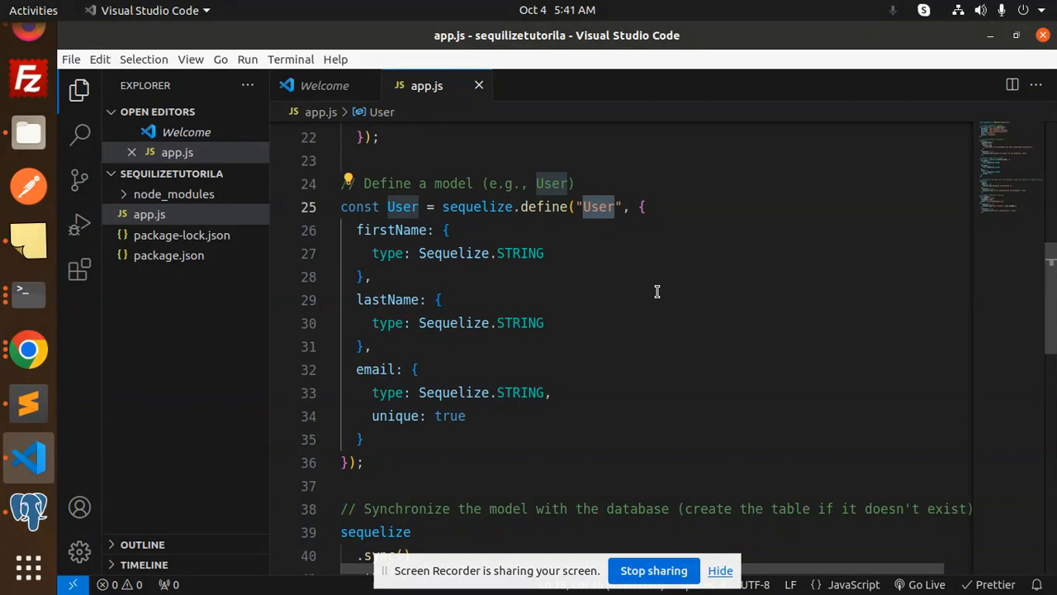
# Step: Change the sequelize.define model name from 'User' to 'Customer', then review the sync code
pyautogui.write('C')
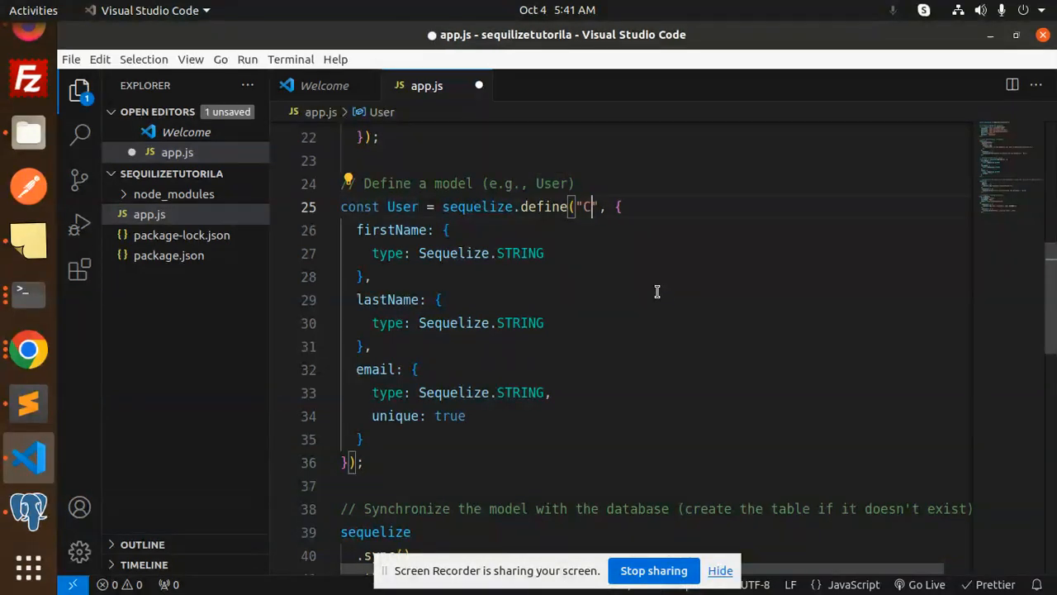
pyautogui.write('ustomer')
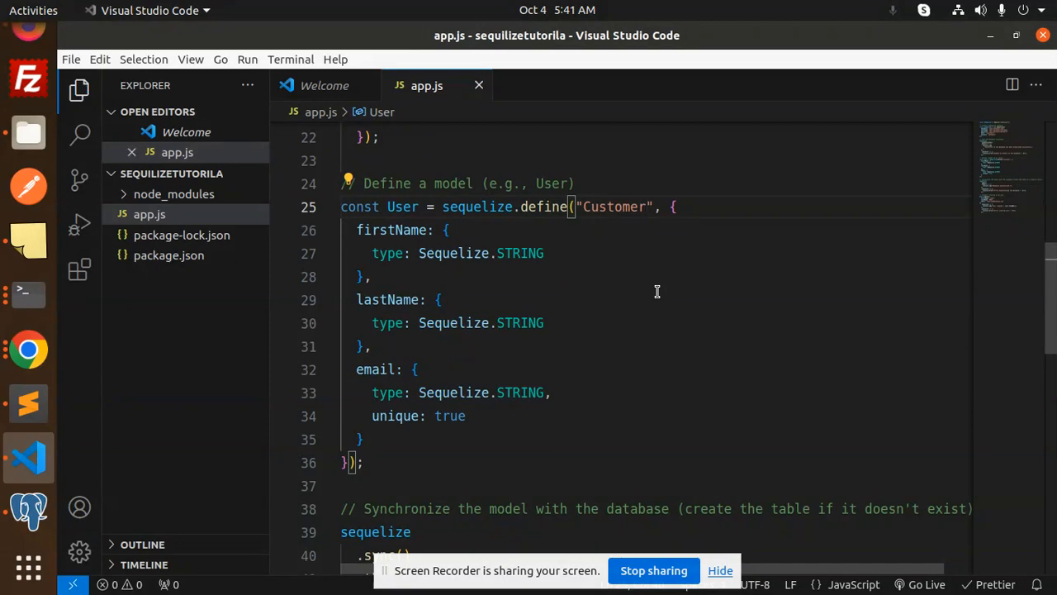
pyautogui.moveTo(1003, 163)
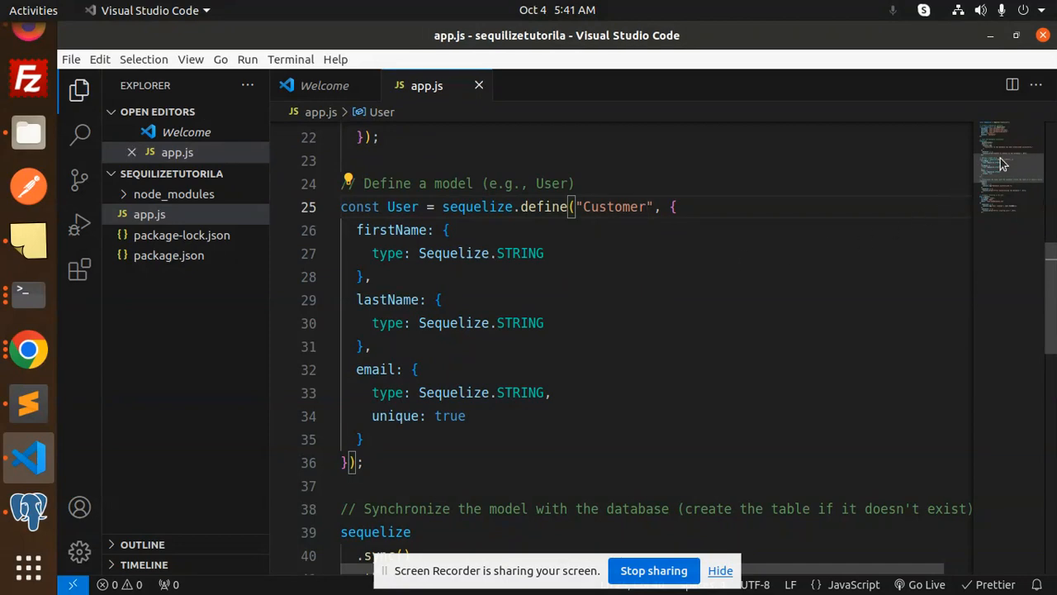
pyautogui.scroll(-3)
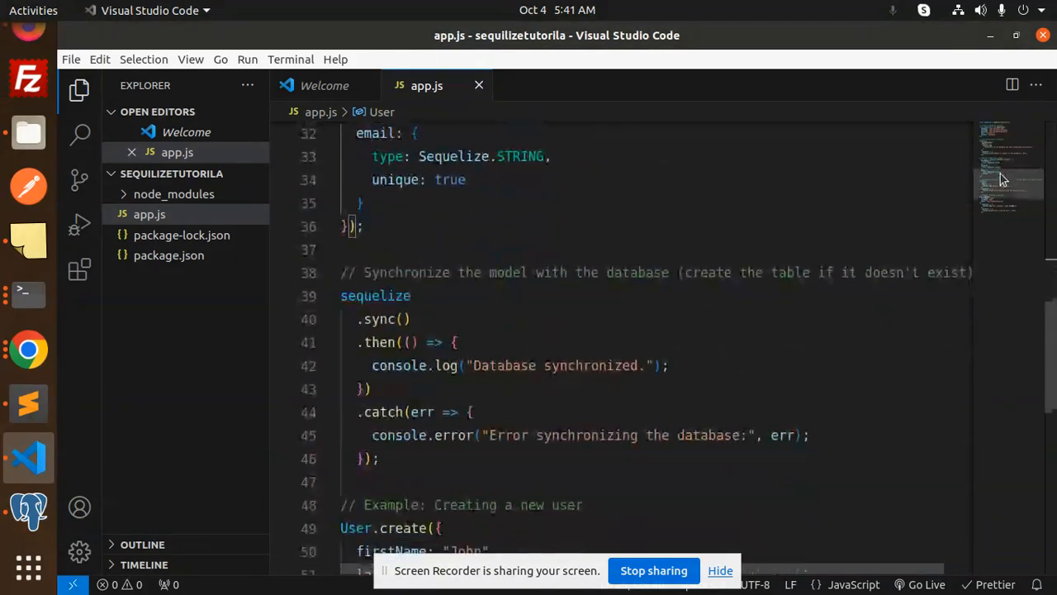
pyautogui.scroll(-3)
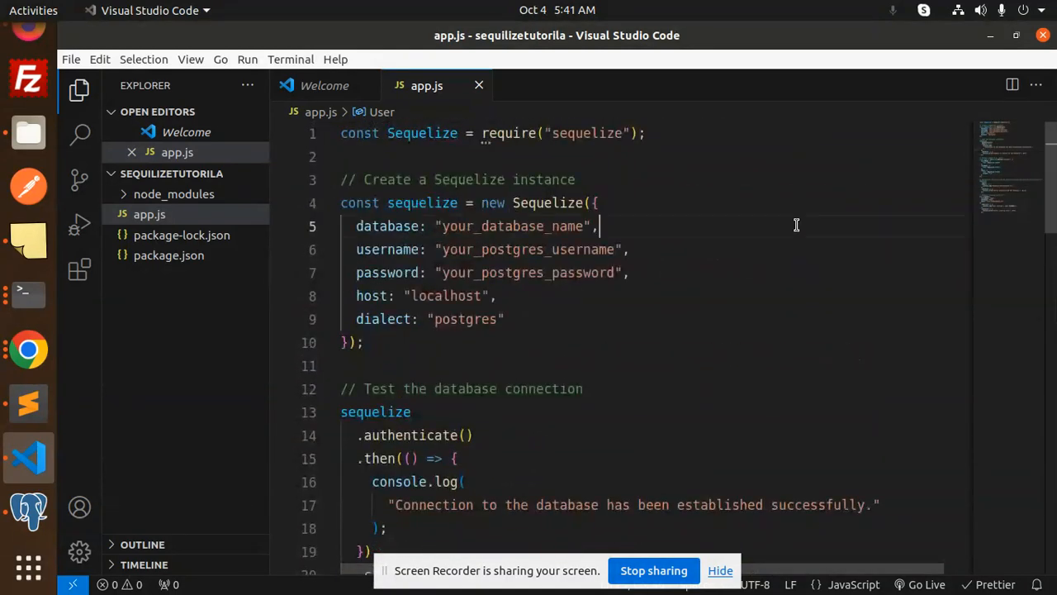
pyautogui.doubleClick(512, 225)
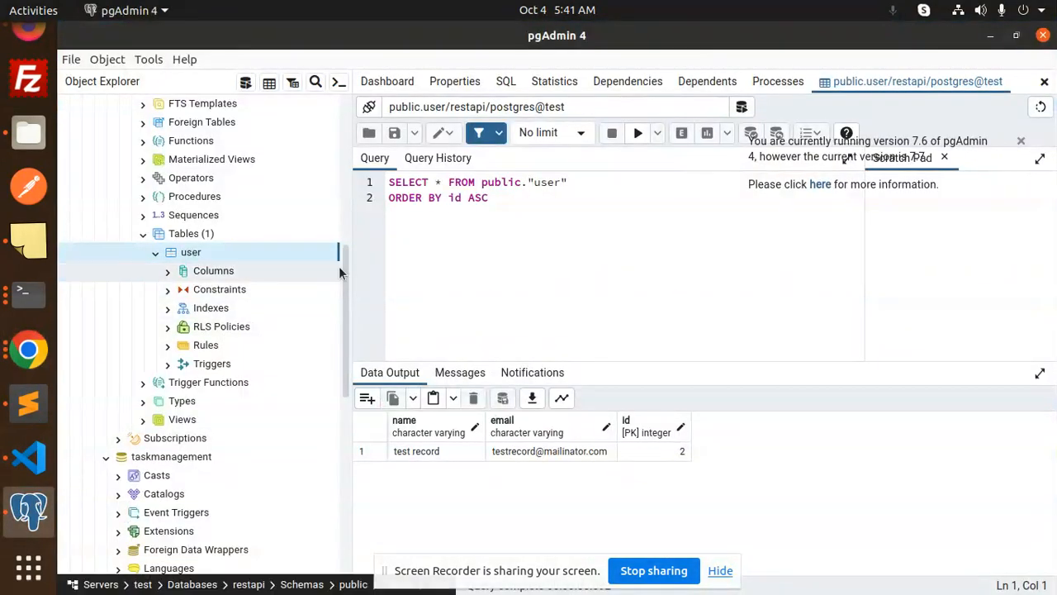
pyautogui.scroll(-3)
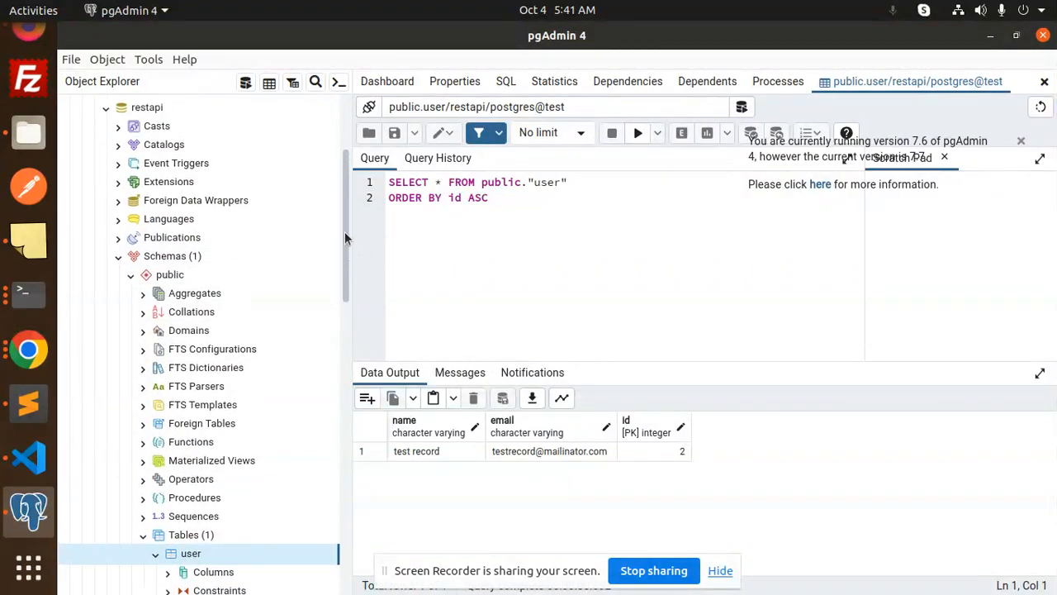
pyautogui.scroll(-3)
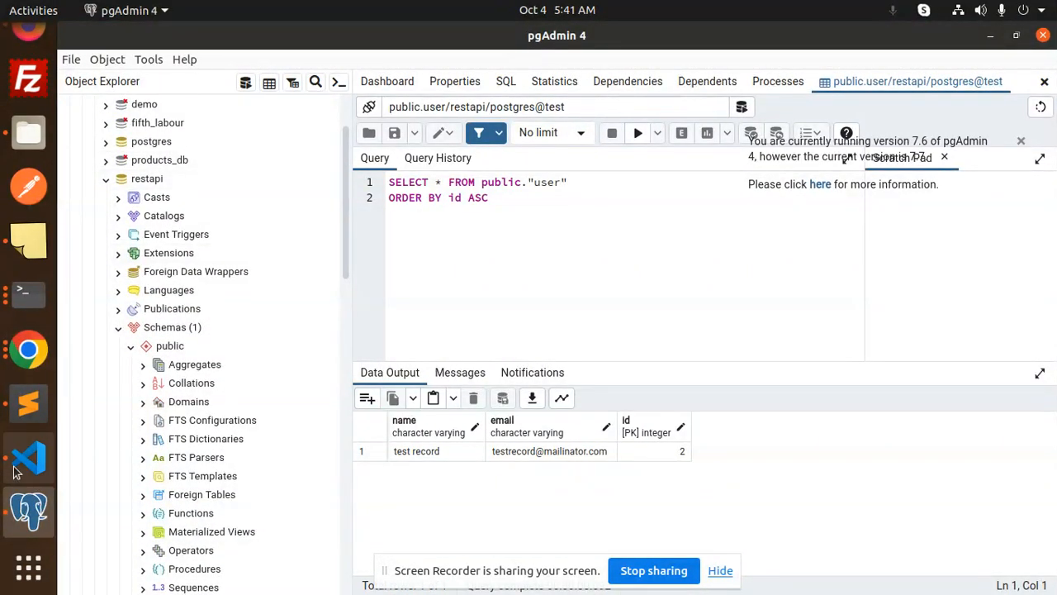
pyautogui.click(28, 458)
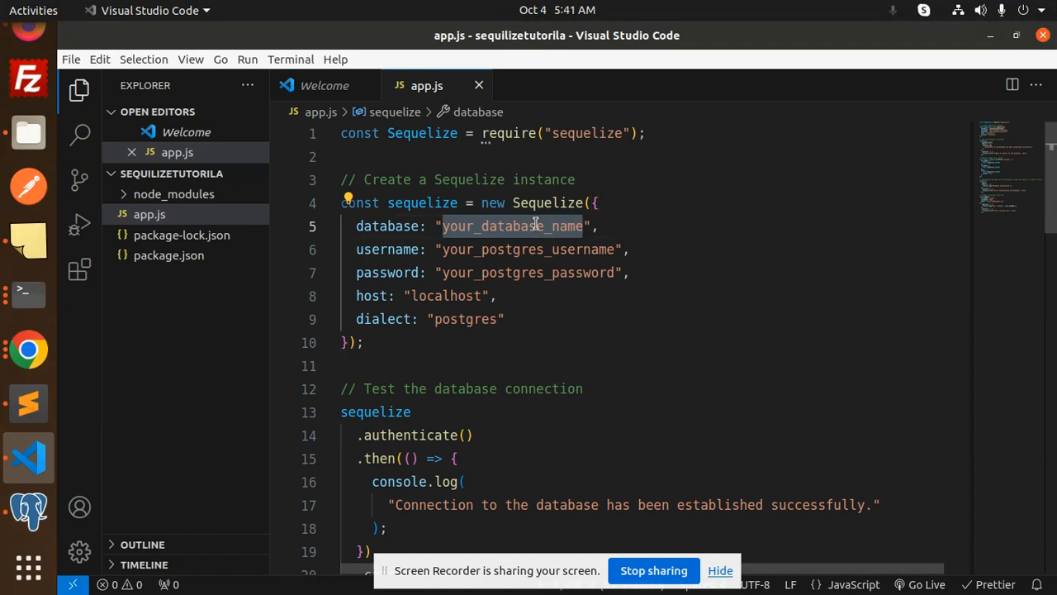
pyautogui.write('restapi')
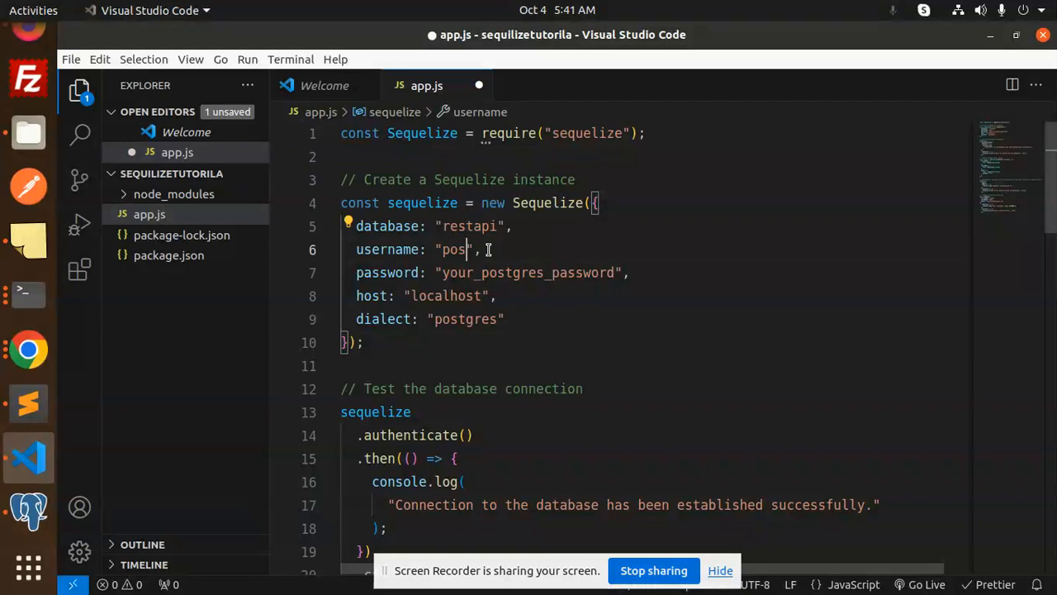
pyautogui.write('tgress')
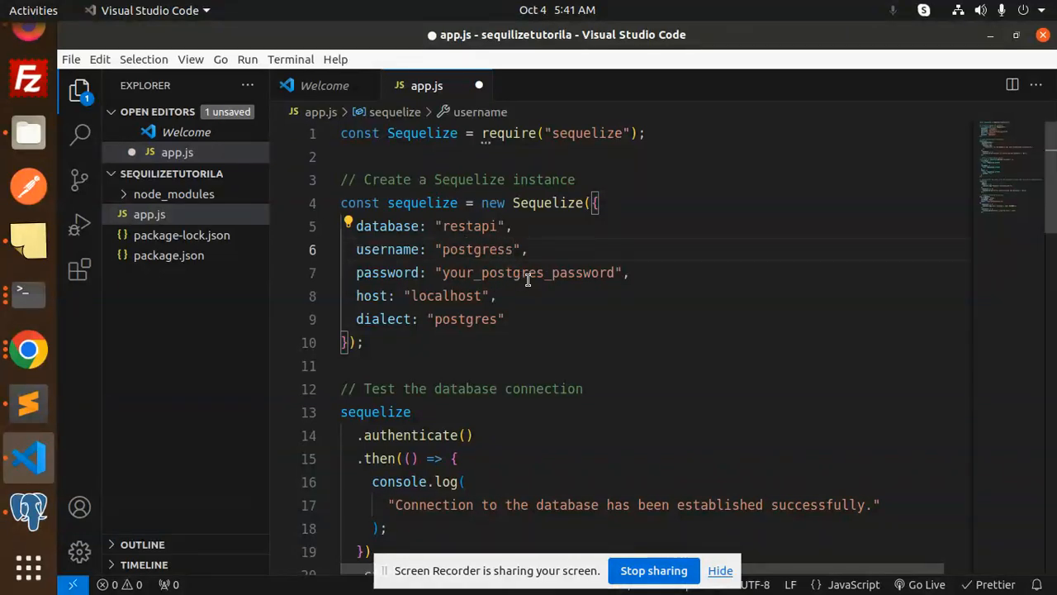
pyautogui.moveTo(28, 132)
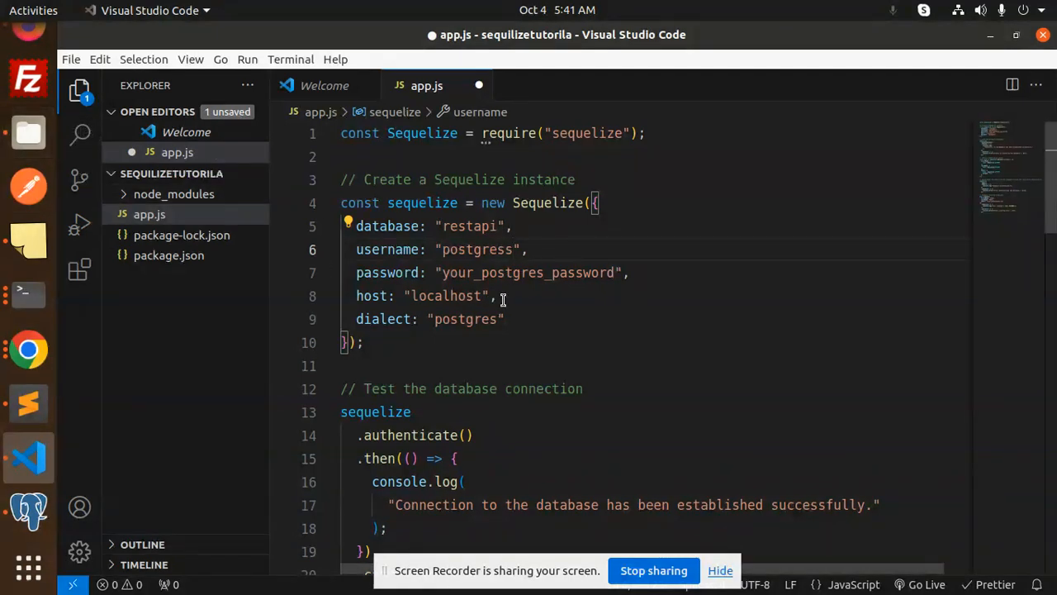
pyautogui.doubleClick(527, 272)
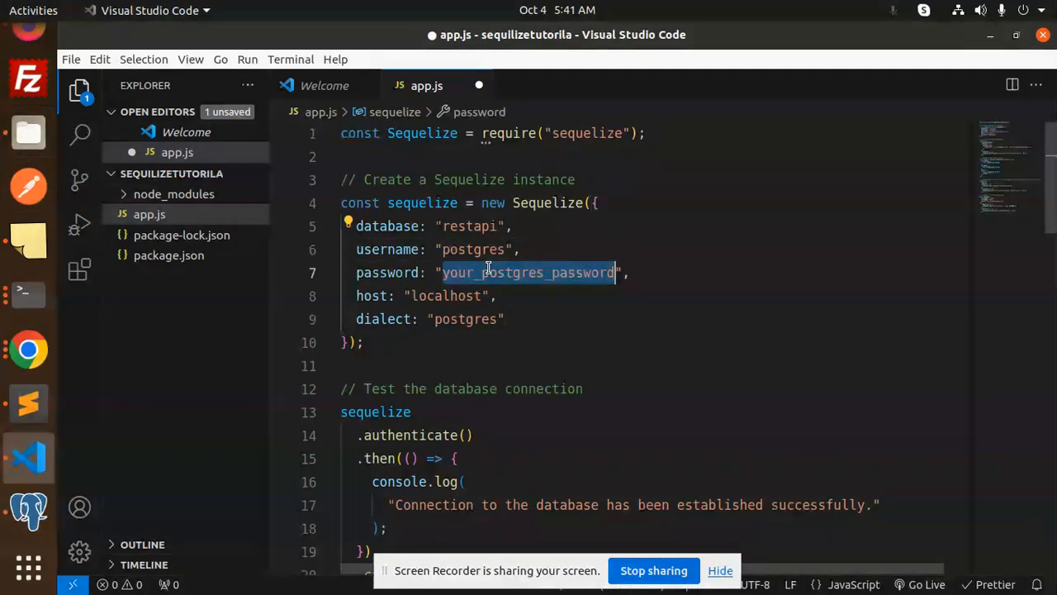
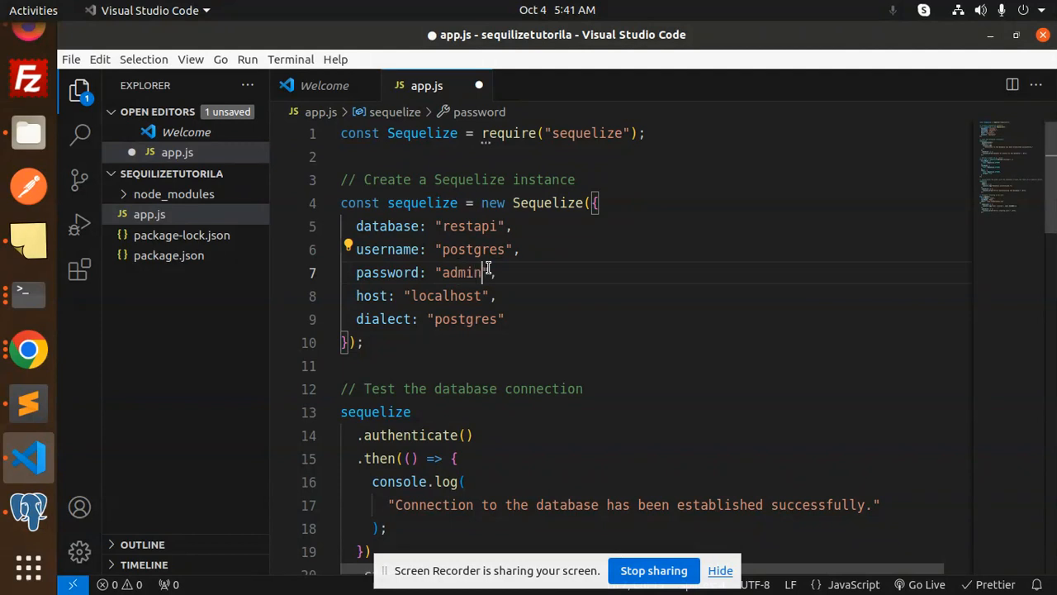
pyautogui.doubleClick(446, 295)
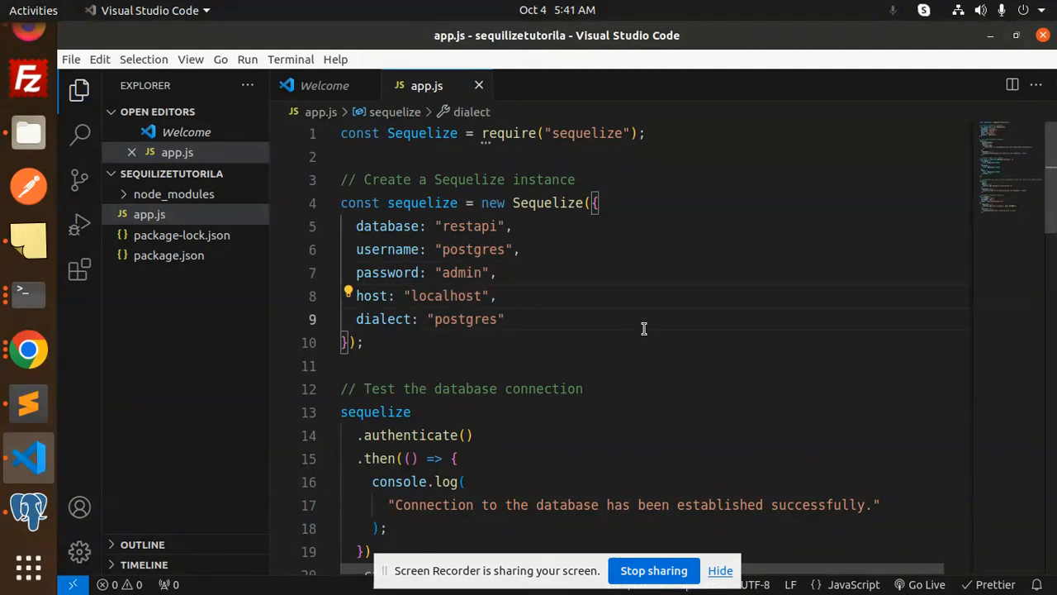
pyautogui.scroll(-3)
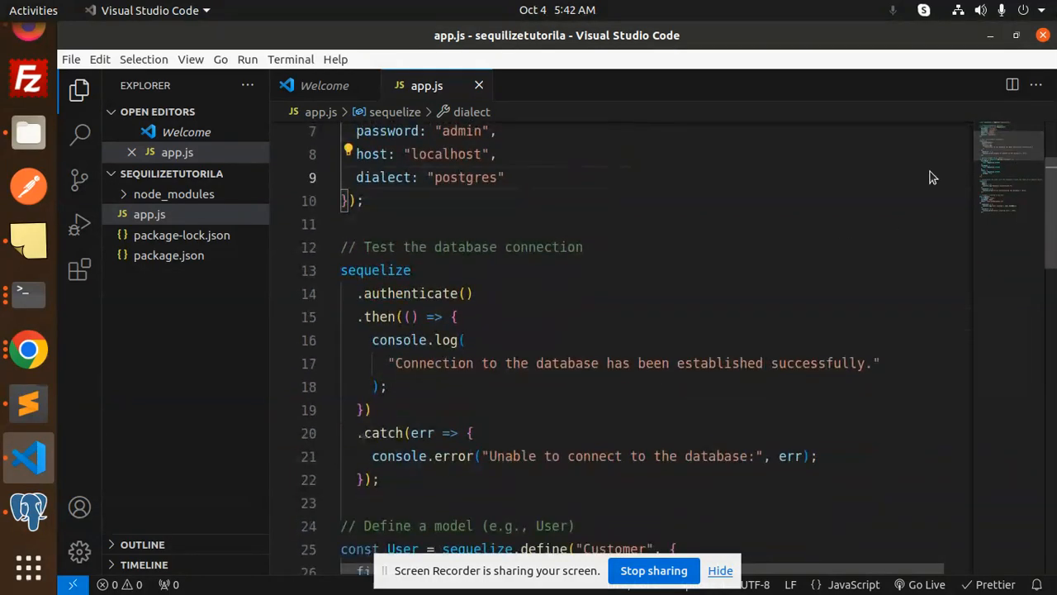
pyautogui.doubleClick(542, 247)
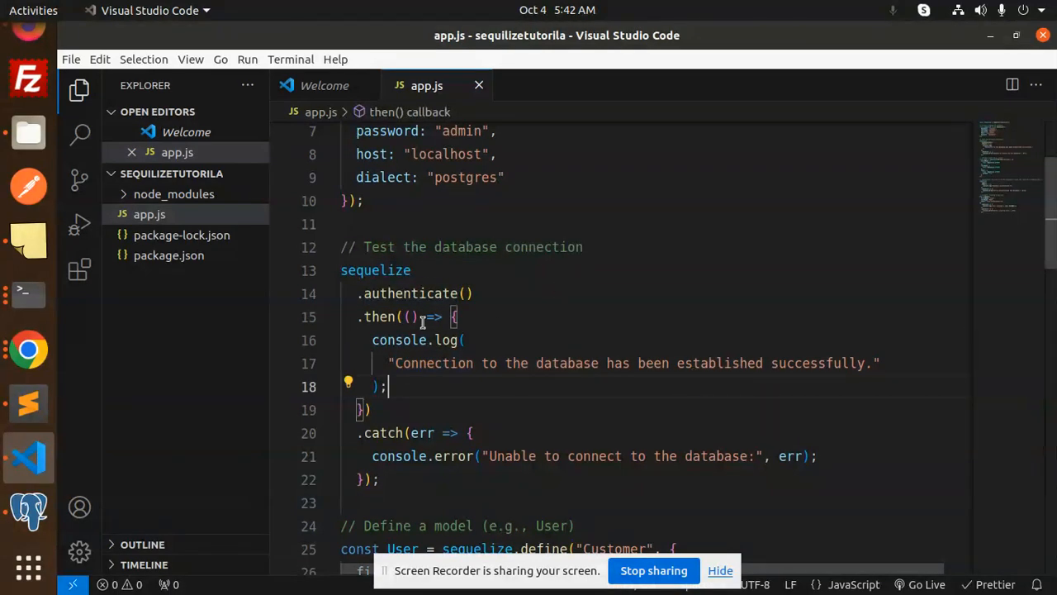
pyautogui.scroll(-3)
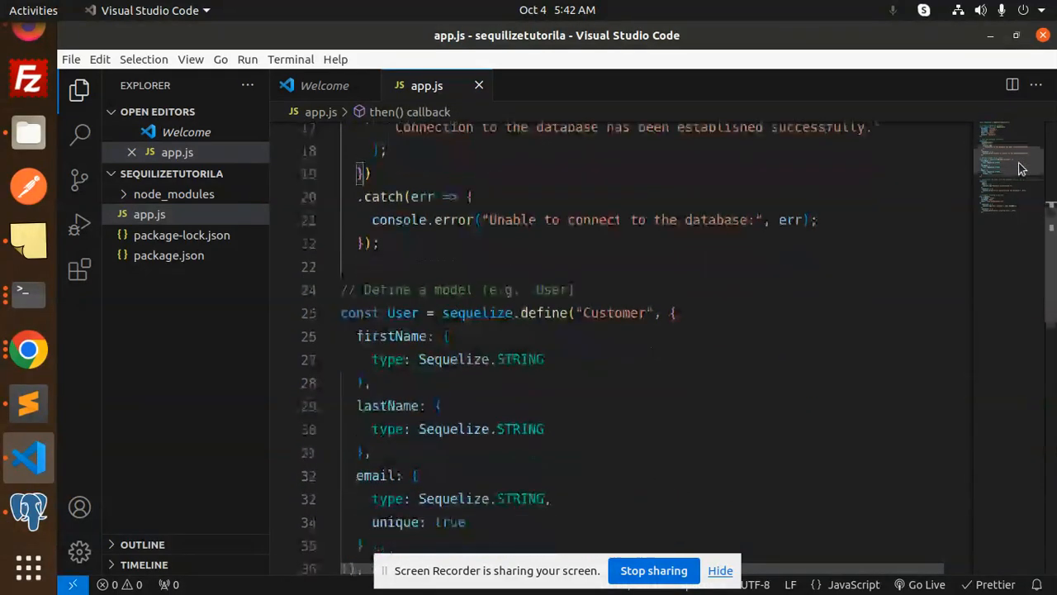
pyautogui.scroll(-3)
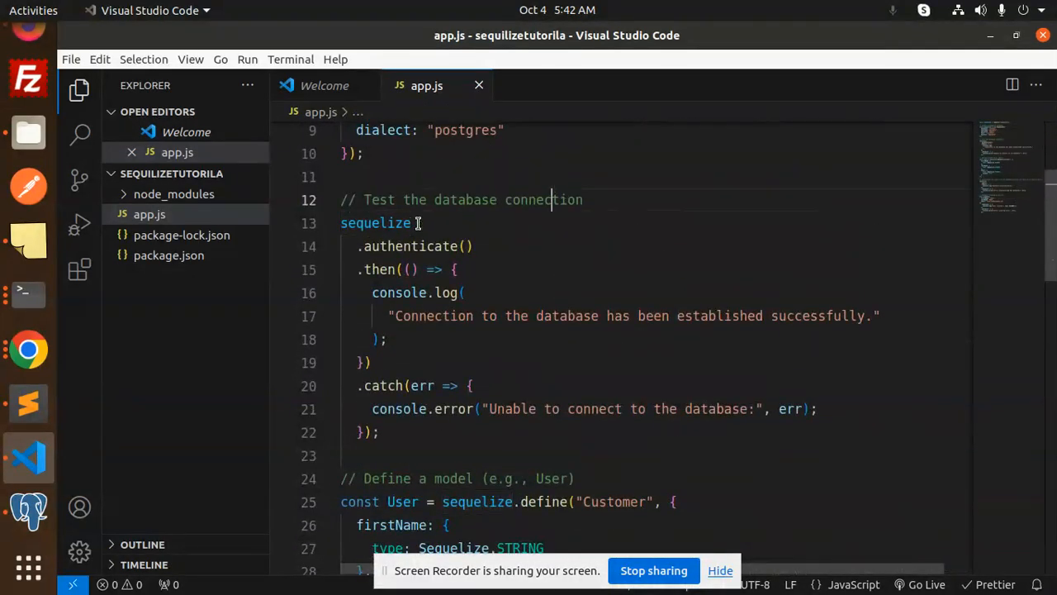
pyautogui.scroll(-3)
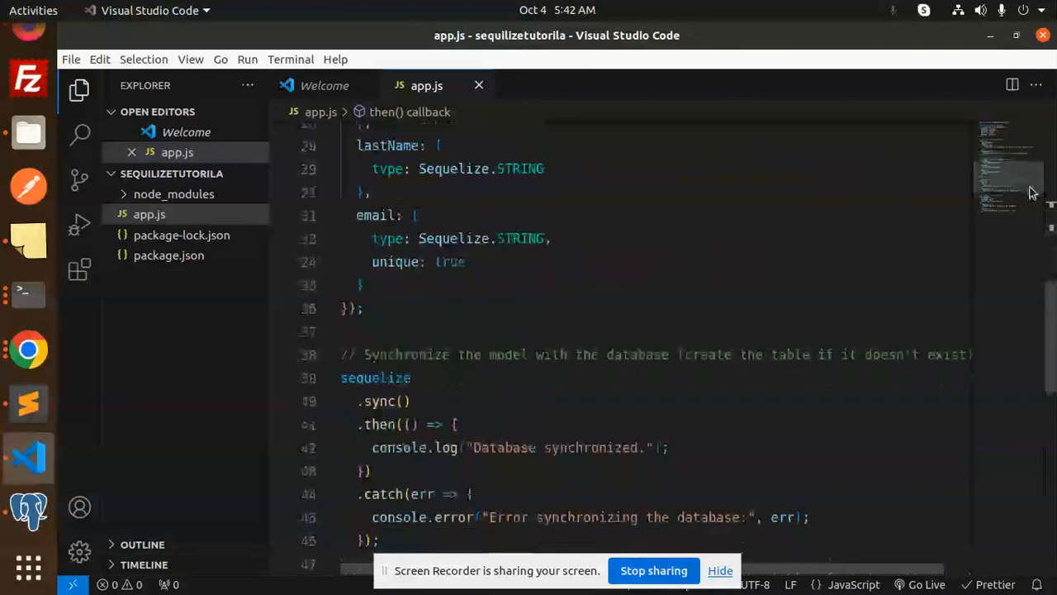
pyautogui.doubleClick(638, 165)
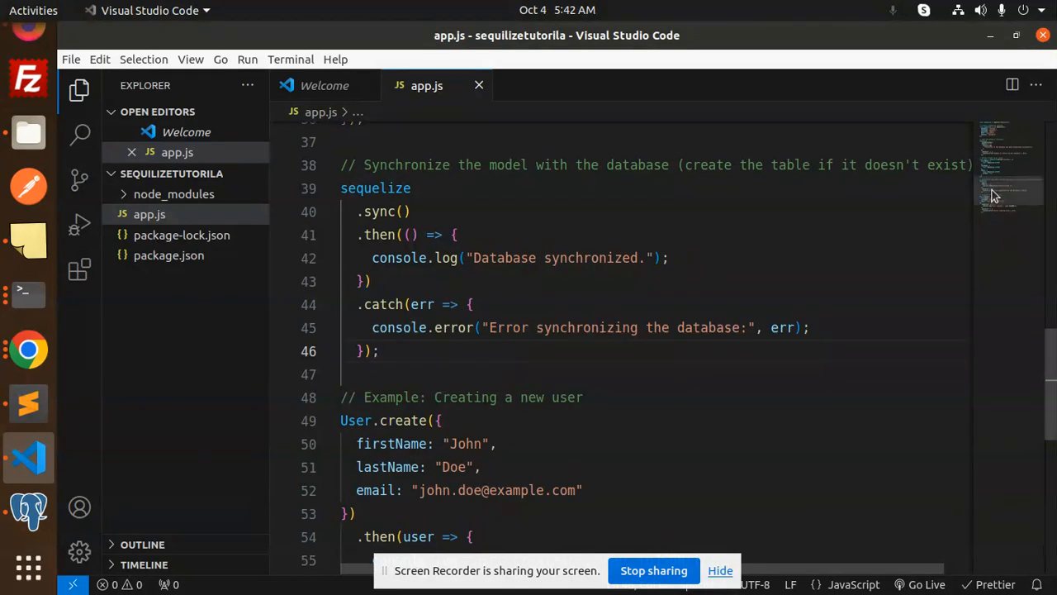
pyautogui.doubleClick(462, 232)
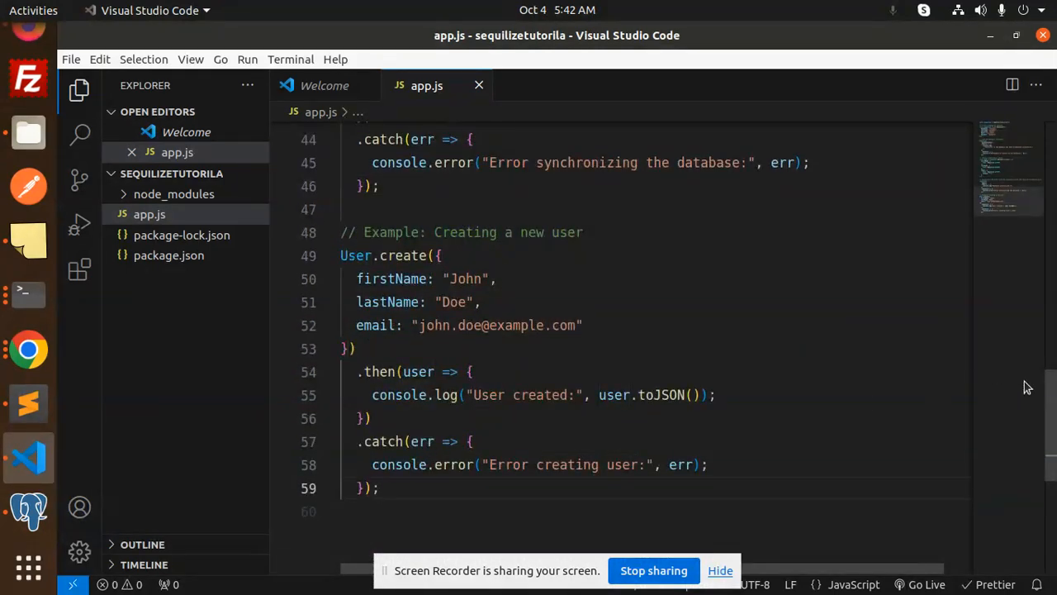
pyautogui.scroll(-3)
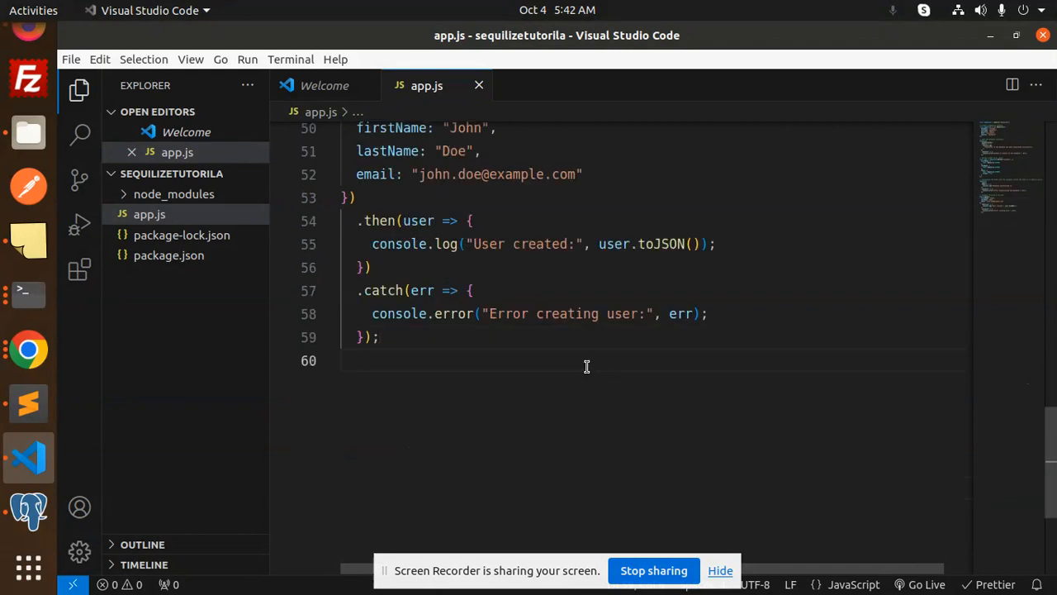
pyautogui.moveTo(679, 313)
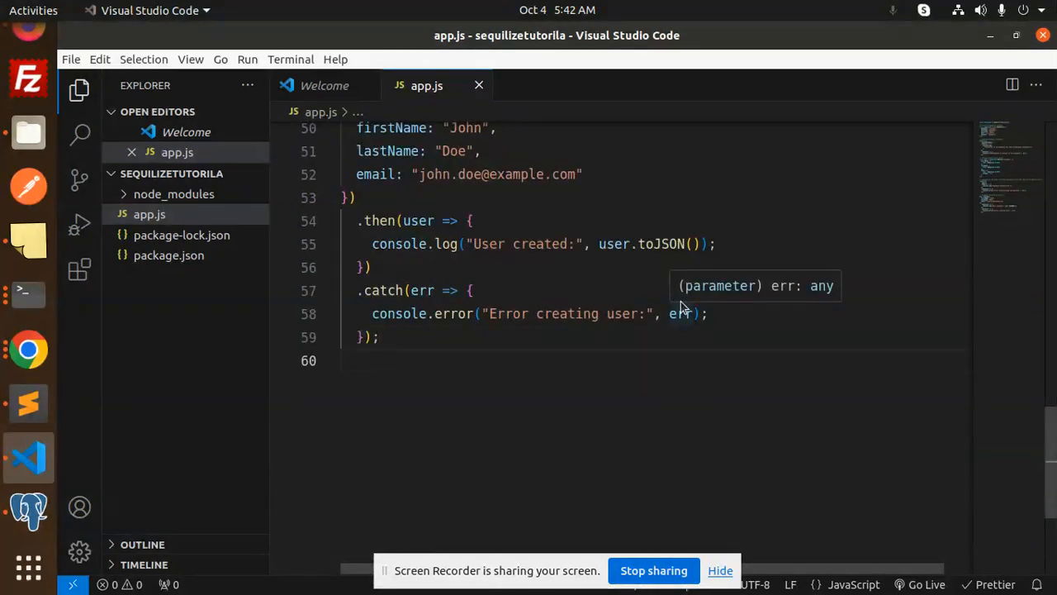
pyautogui.moveTo(803, 235)
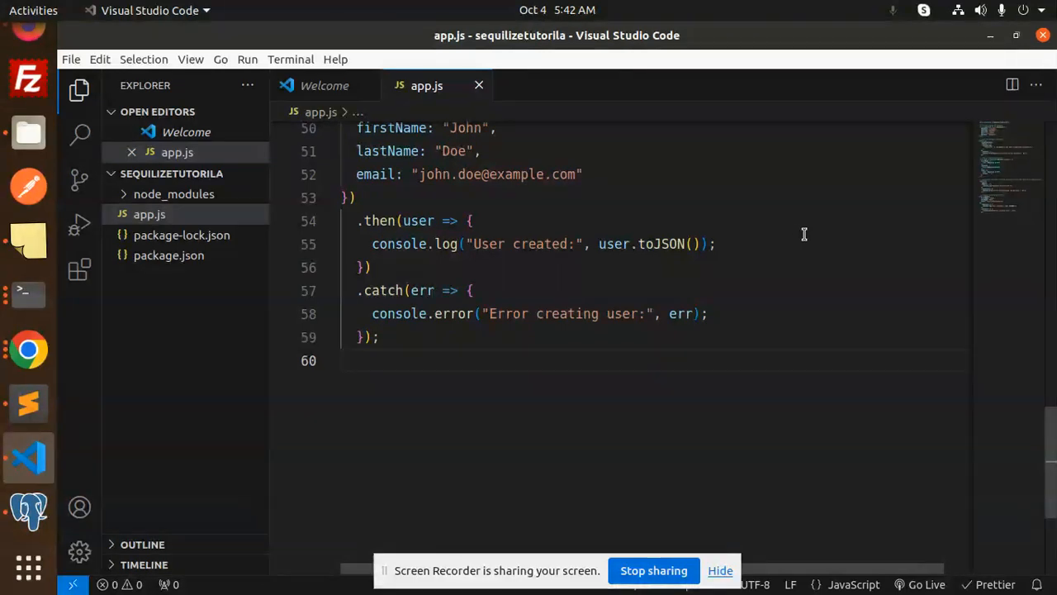
pyautogui.moveTo(592, 383)
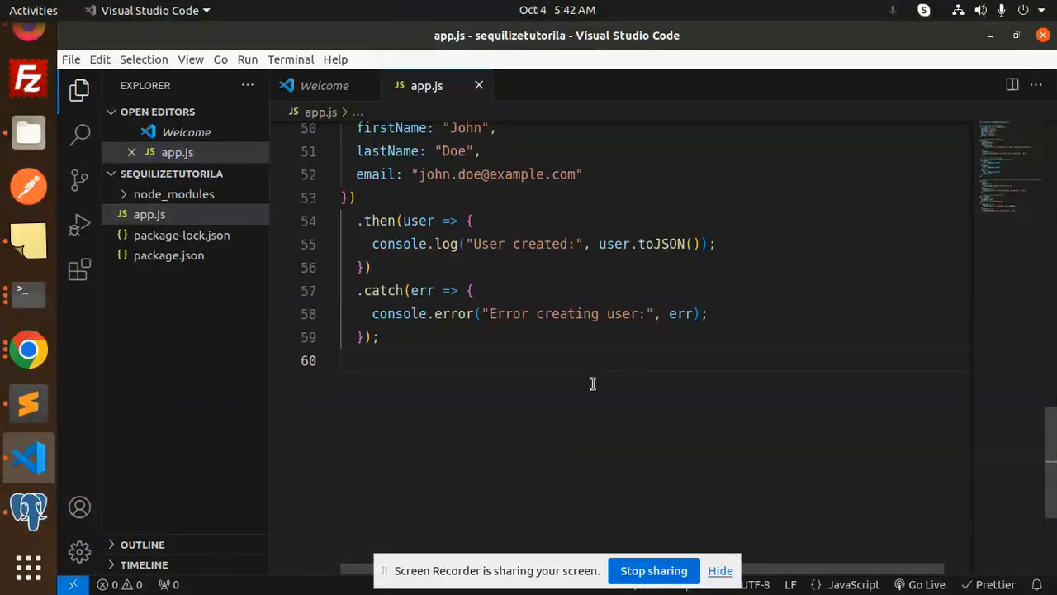
pyautogui.moveTo(25, 457)
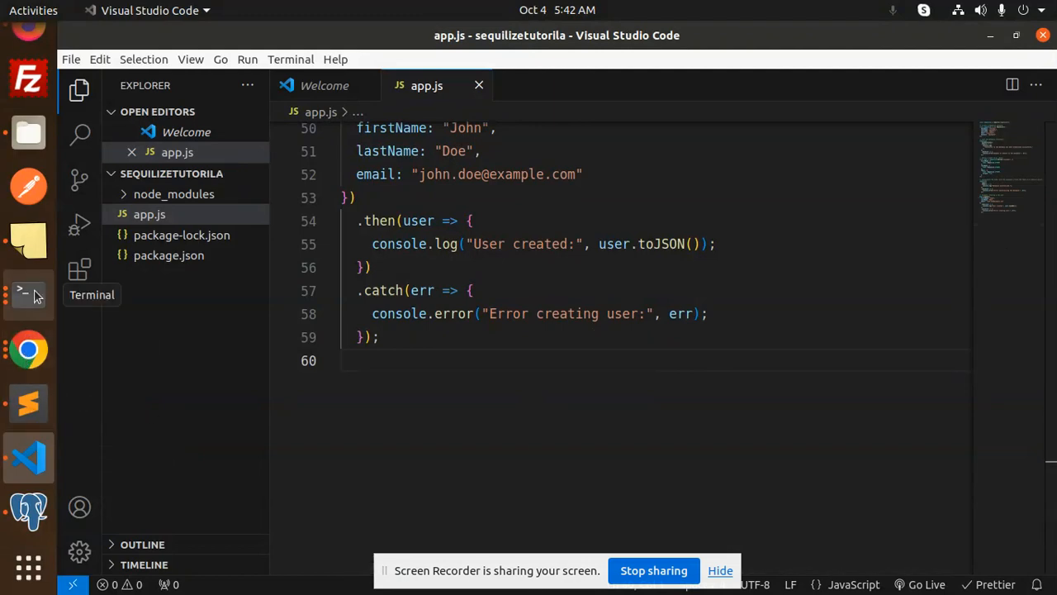
# Step: Run node app.js and highlight 'Customers' in the relation-does-not-exist error
pyautogui.click(28, 294)
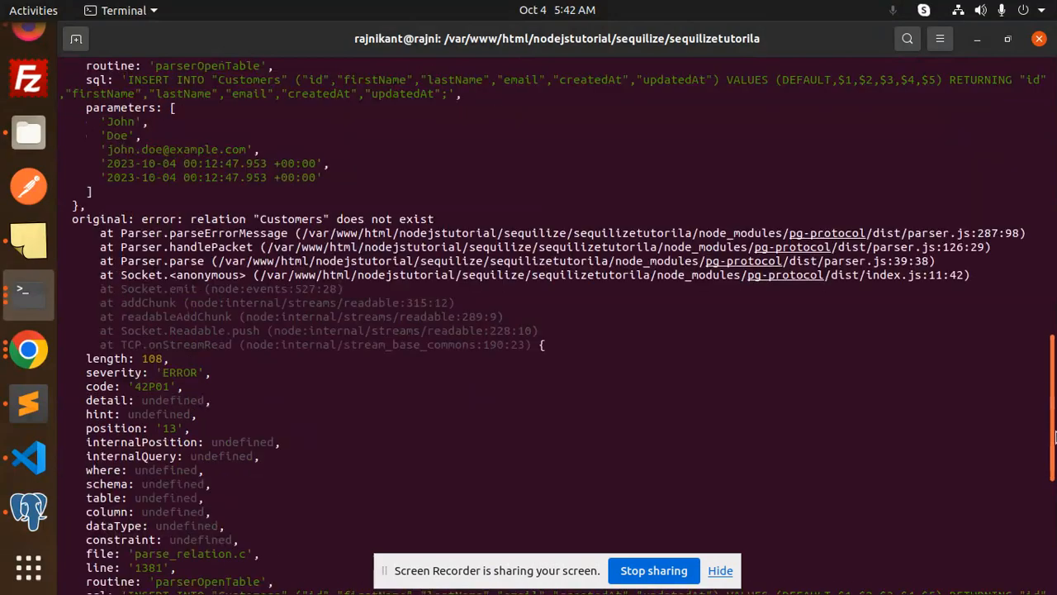
pyautogui.scroll(-3)
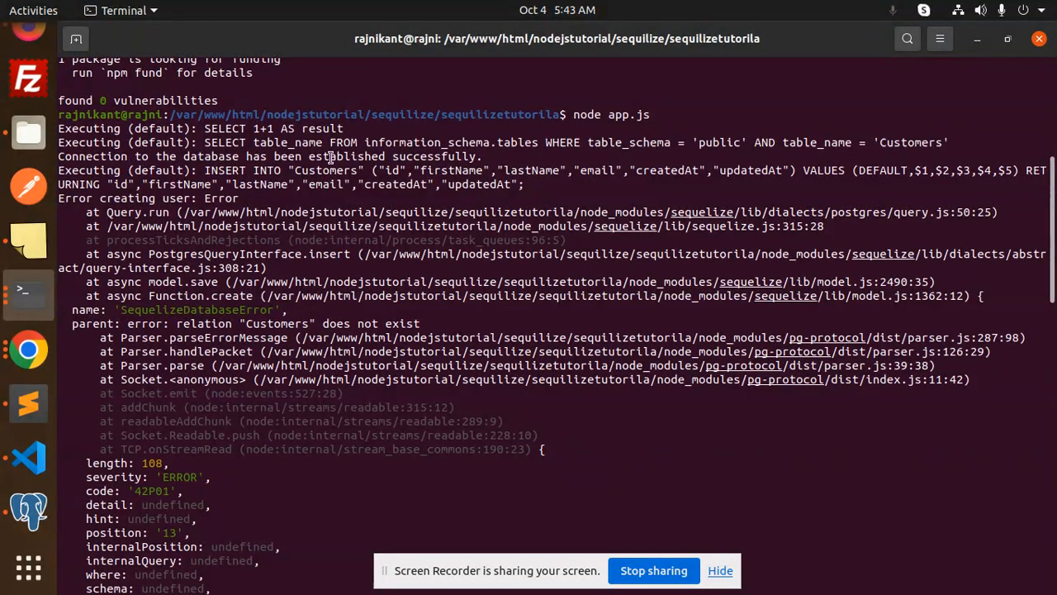
pyautogui.doubleClick(325, 170)
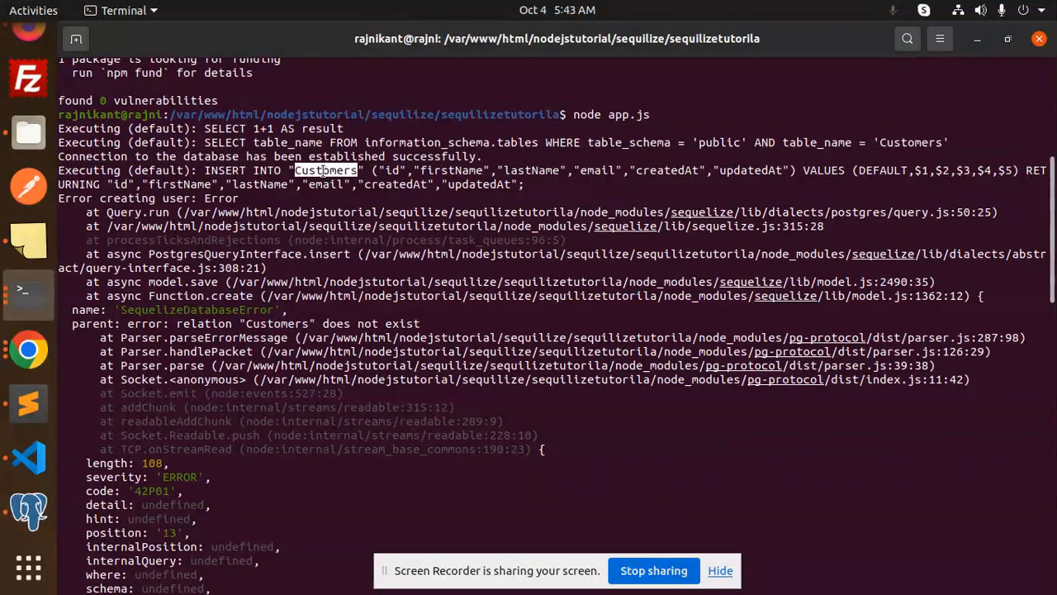
pyautogui.moveTo(217, 198)
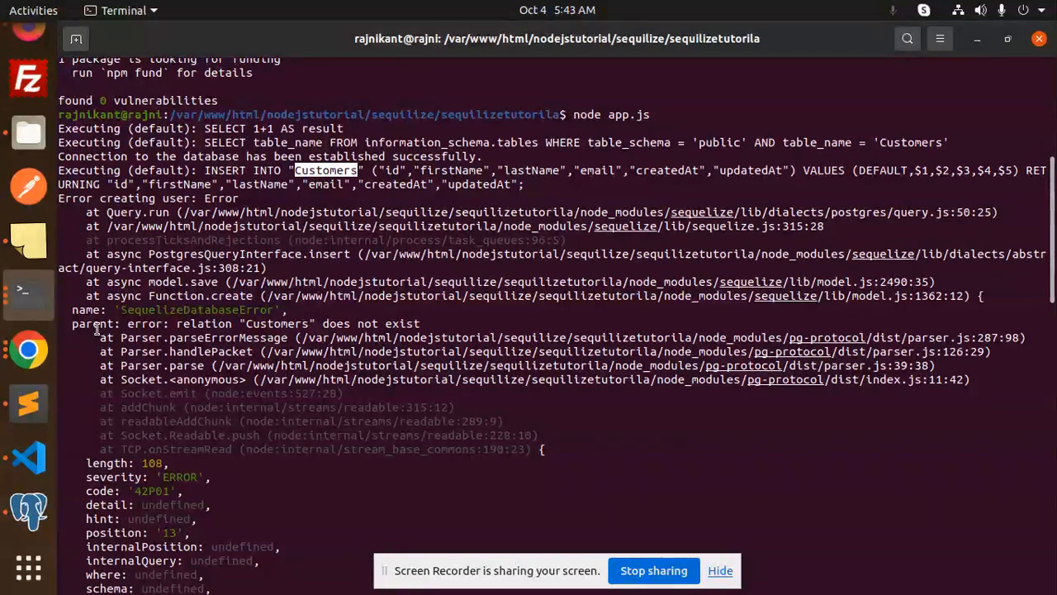
pyautogui.moveTo(475, 325)
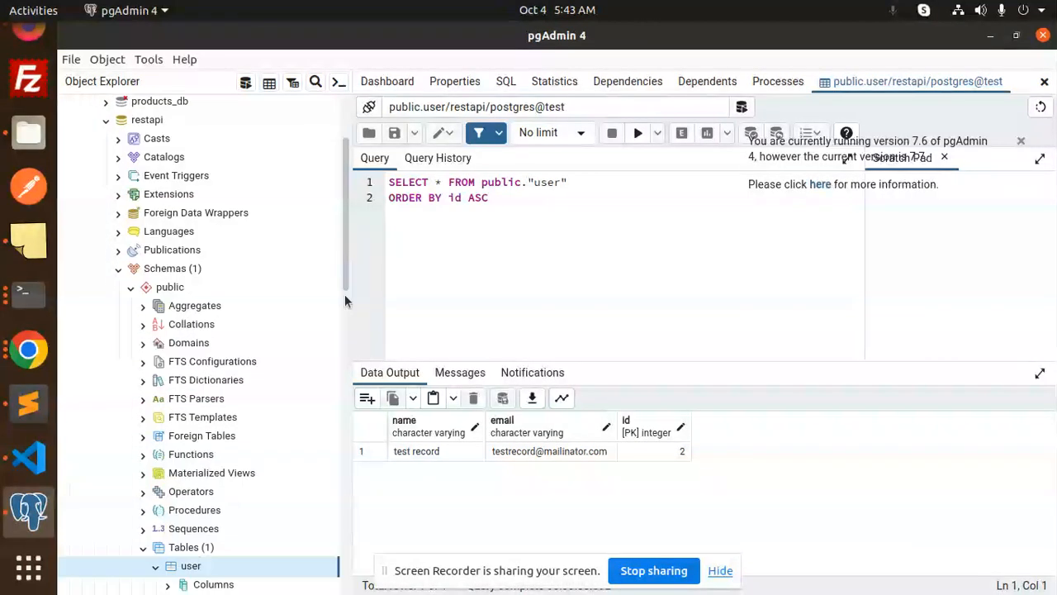
# Step: View all rows of the restapi user table, which still holds one test record
pyautogui.rightClick(190, 564)
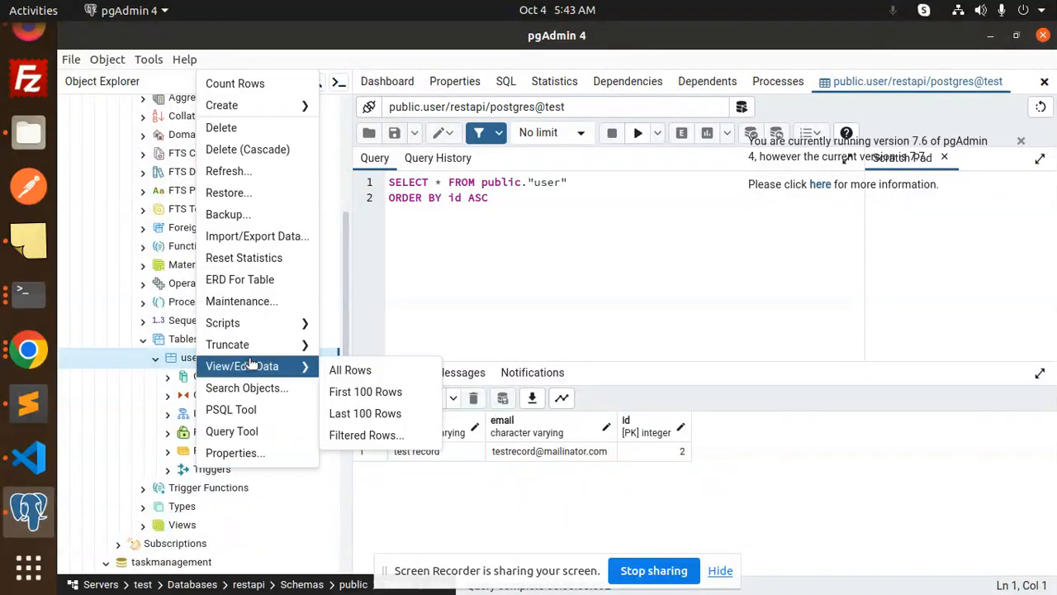
pyautogui.click(350, 369)
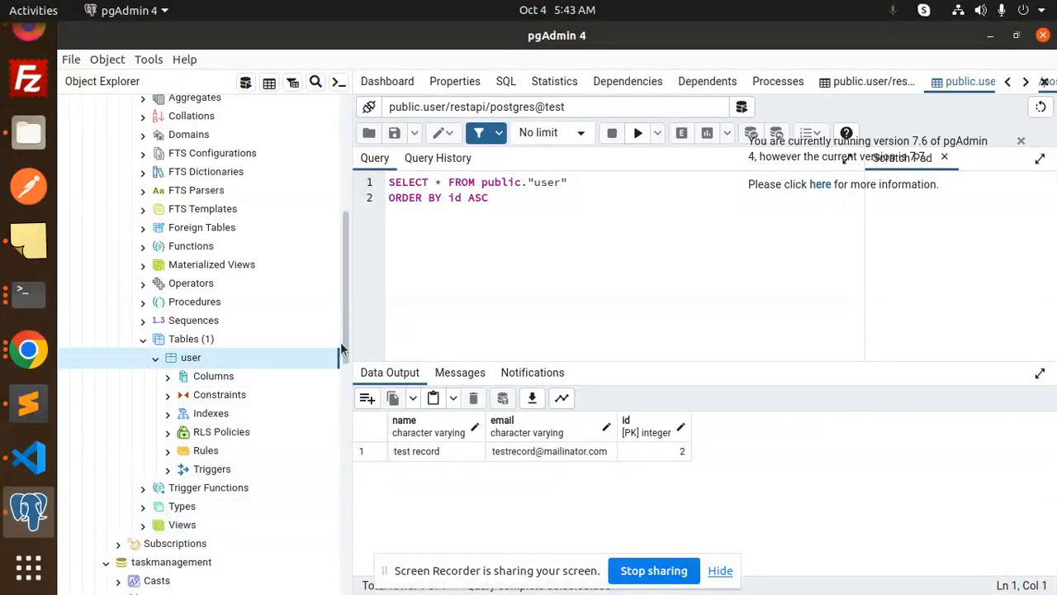
pyautogui.scroll(-3)
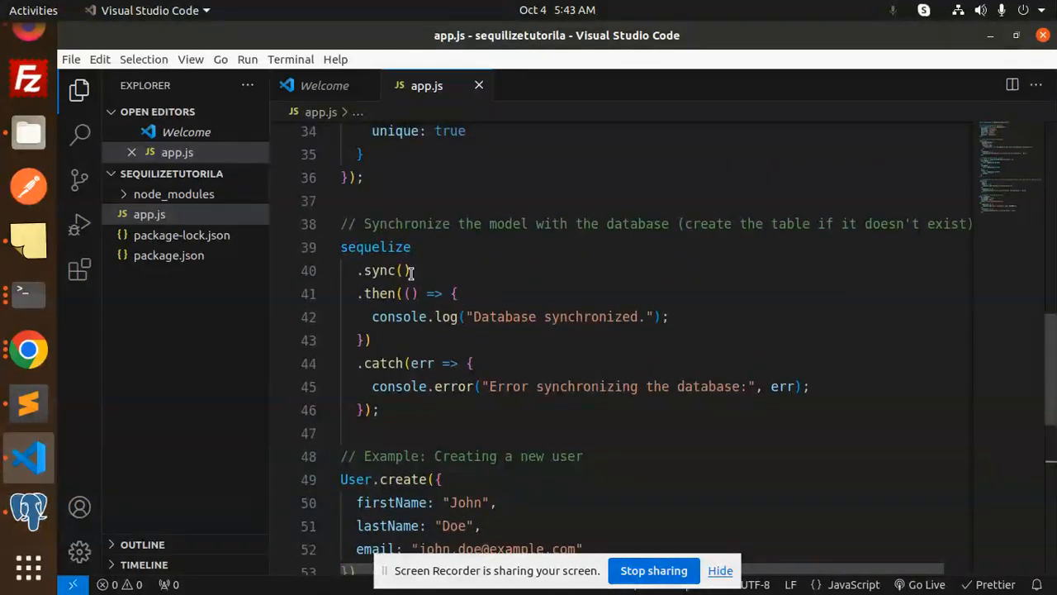
# Step: Delete the sync call's error-handling code and comment out the User.create example in app.js
pyautogui.moveTo(423, 364); pyautogui.dragTo(377, 410)
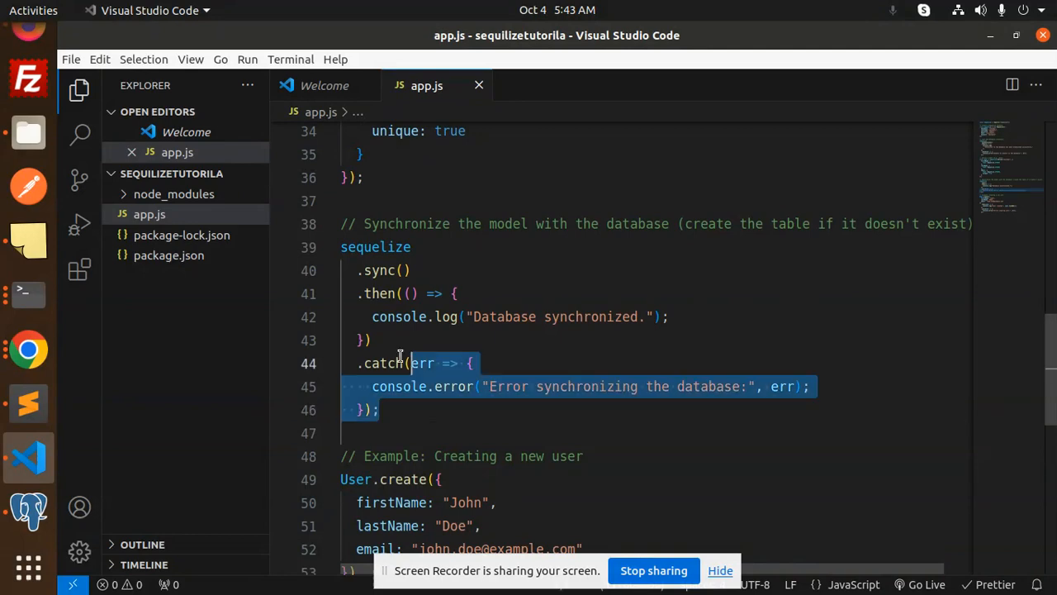
pyautogui.press('Delete')
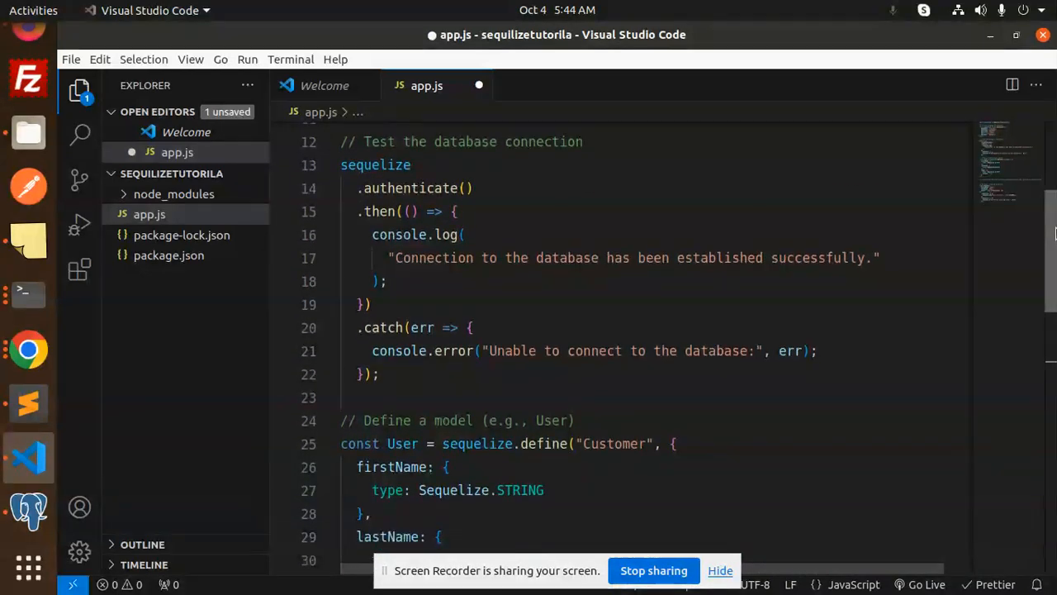
pyautogui.scroll(-3)
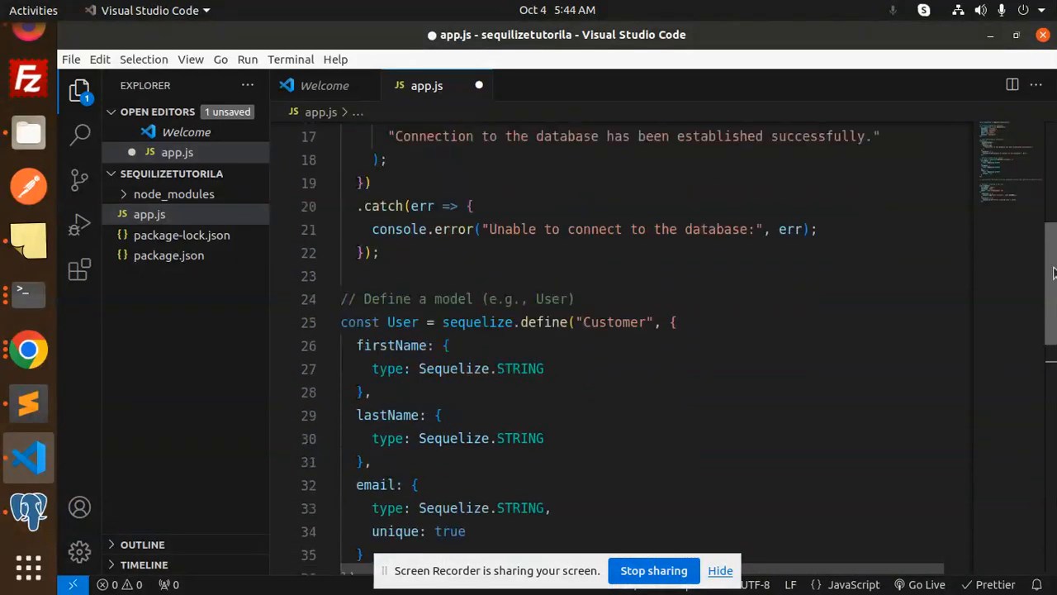
pyautogui.scroll(-3)
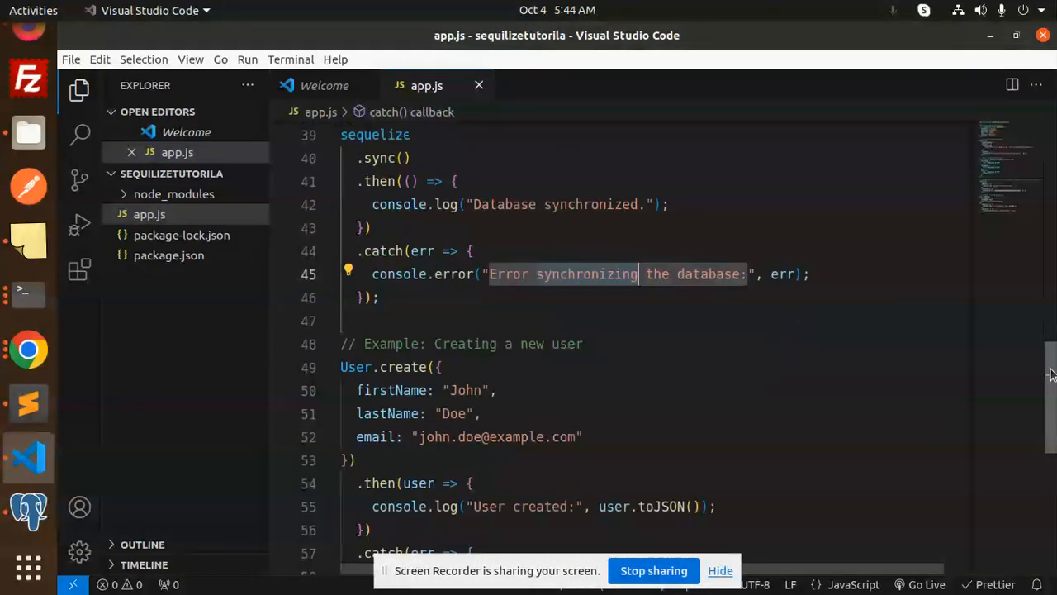
pyautogui.scroll(-3)
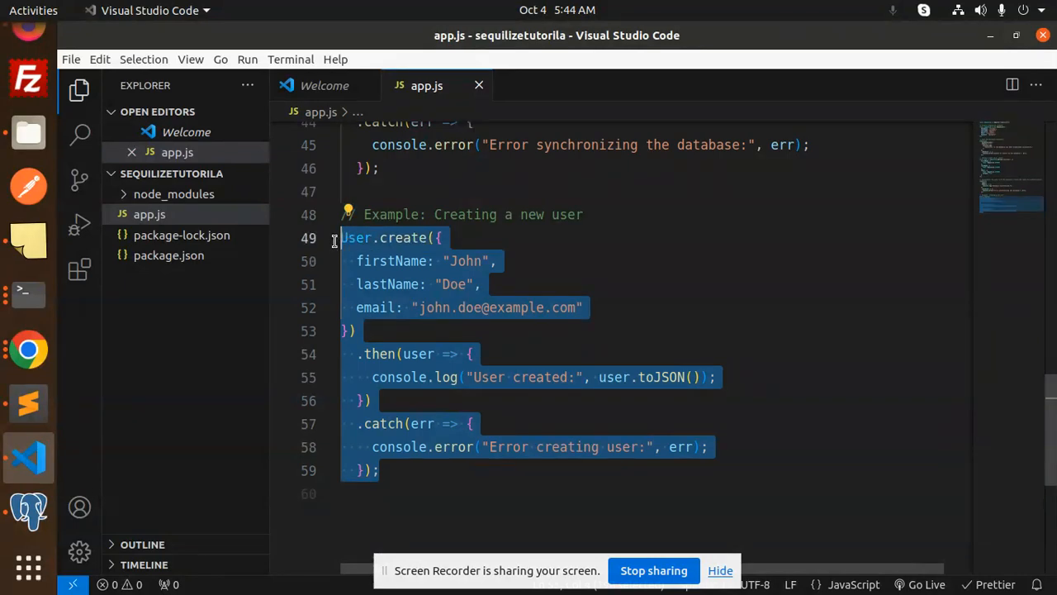
pyautogui.press('ctrl+/')
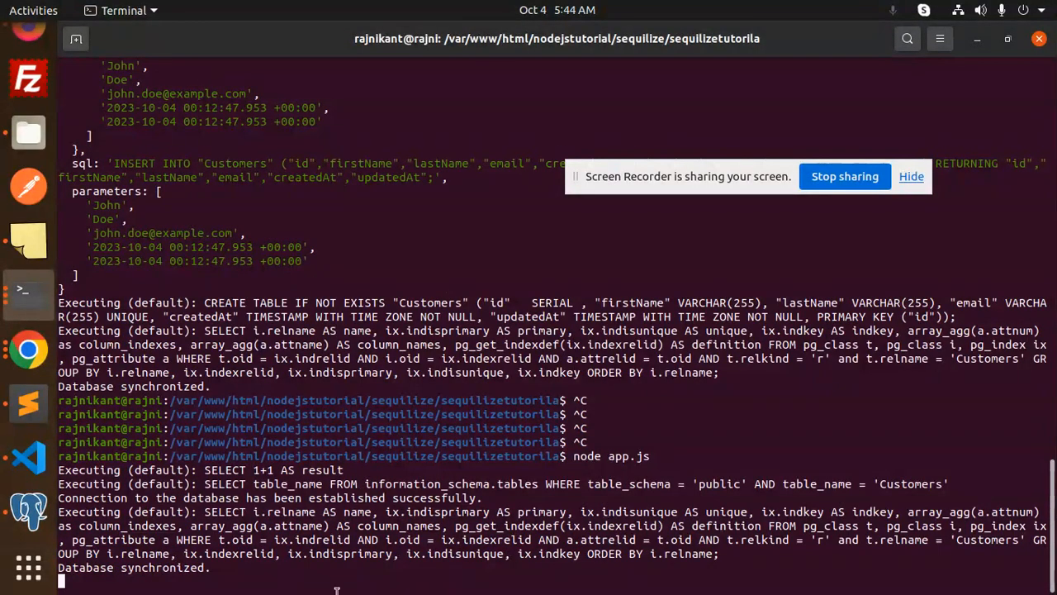
pyautogui.moveTo(28, 512)
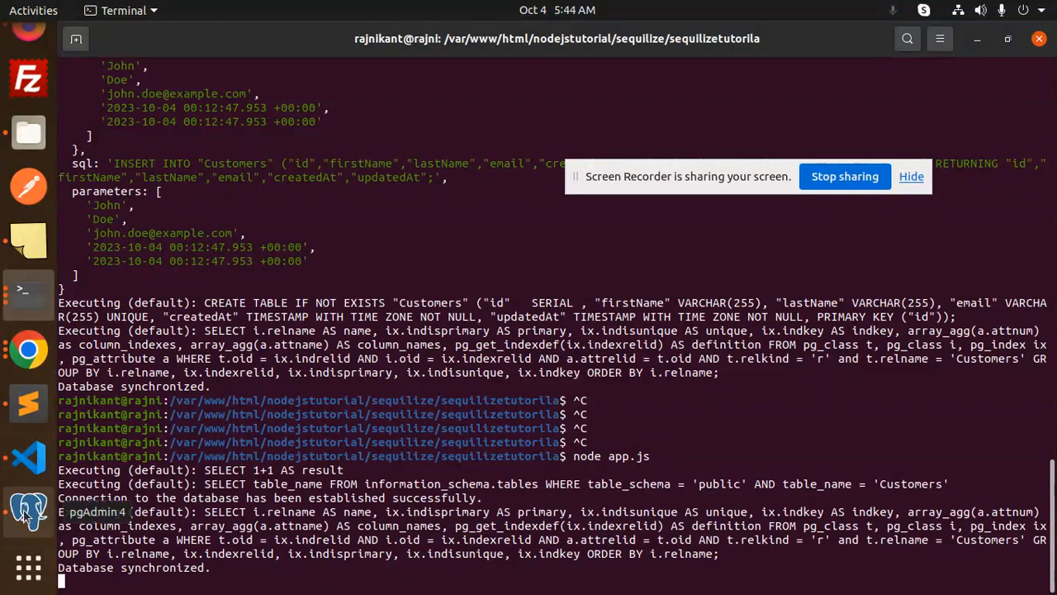
# Step: Switch to pgAdmin 4 and bring up the actions for the new Customers table
pyautogui.click(28, 512)
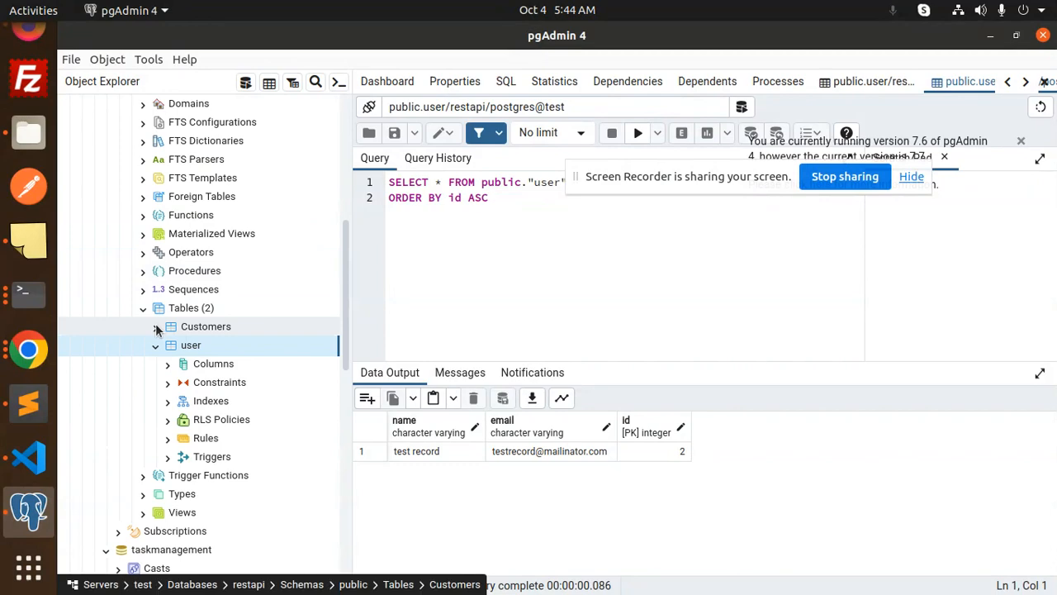
pyautogui.rightClick(206, 326)
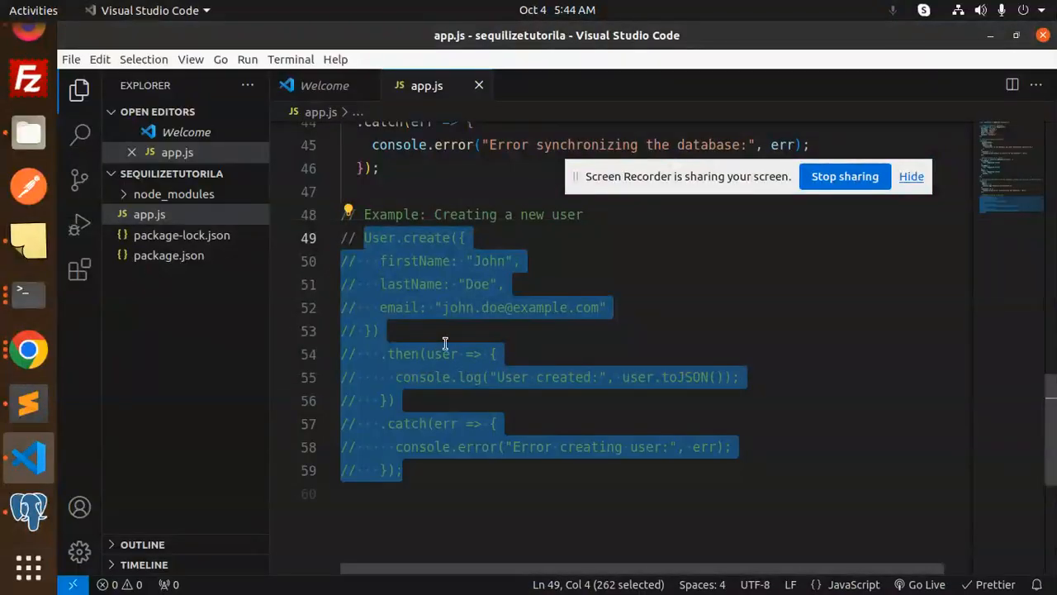
# Step: Uncomment the User.create block that inserts John Doe, and save app.js
pyautogui.press('ctrl+/')
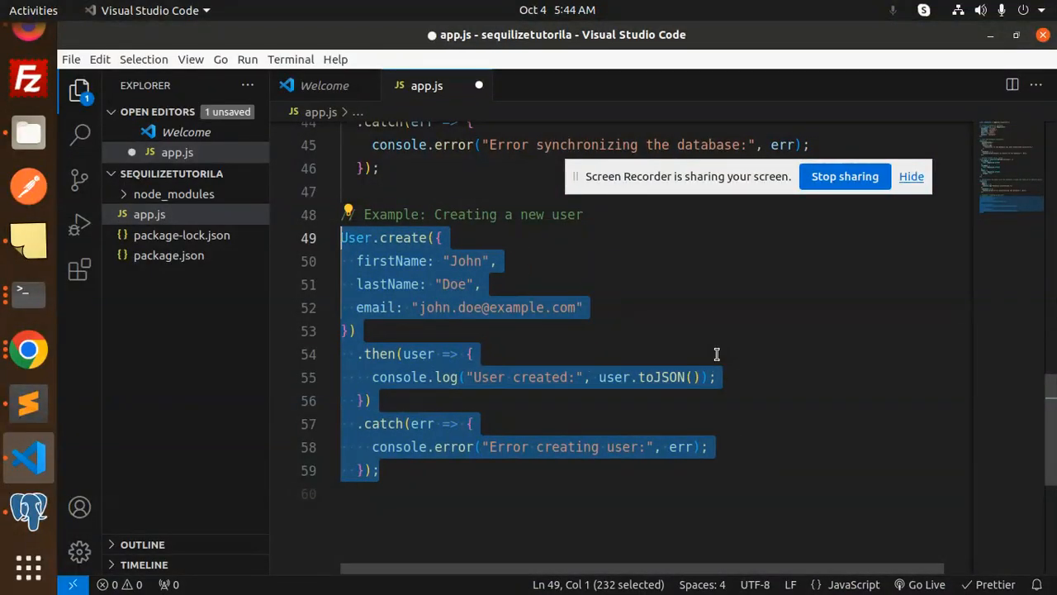
pyautogui.press('ctrl+s')
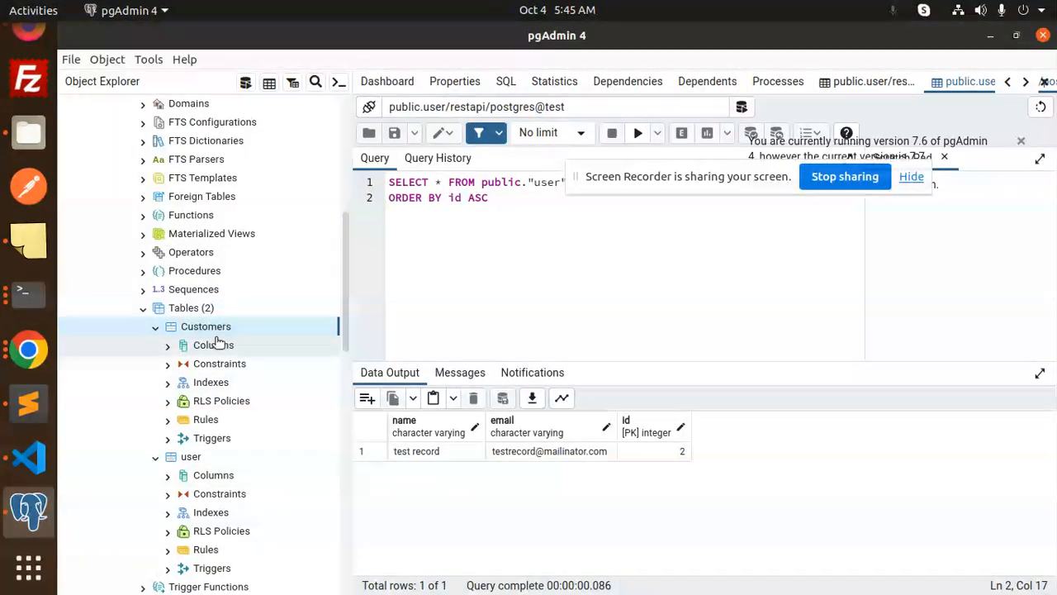
# Step: View all Customers table rows, showing John Doe's record, then return to VS Code
pyautogui.rightClick(206, 326)
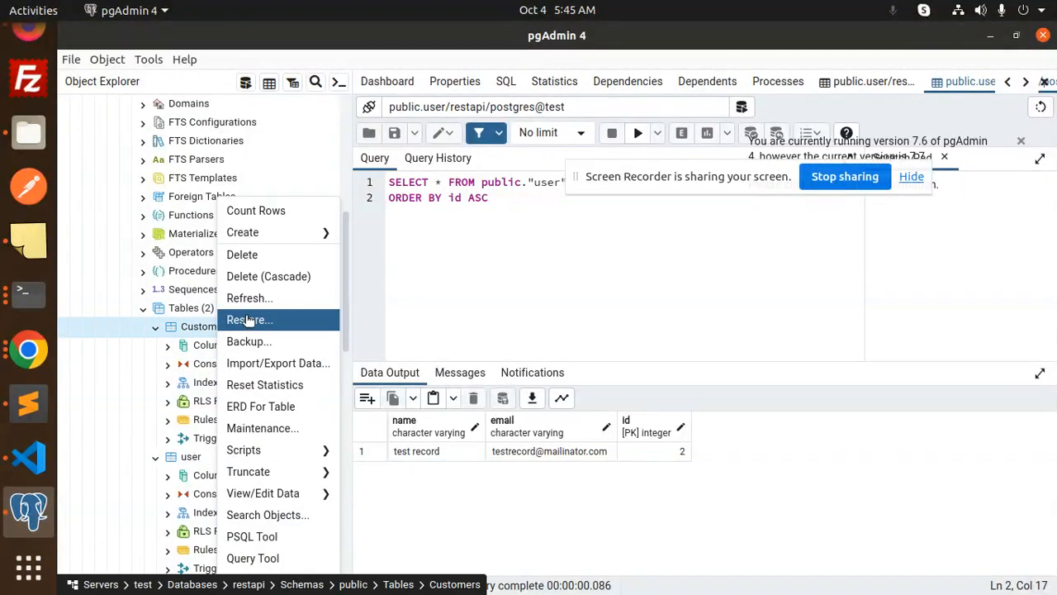
pyautogui.moveTo(263, 493)
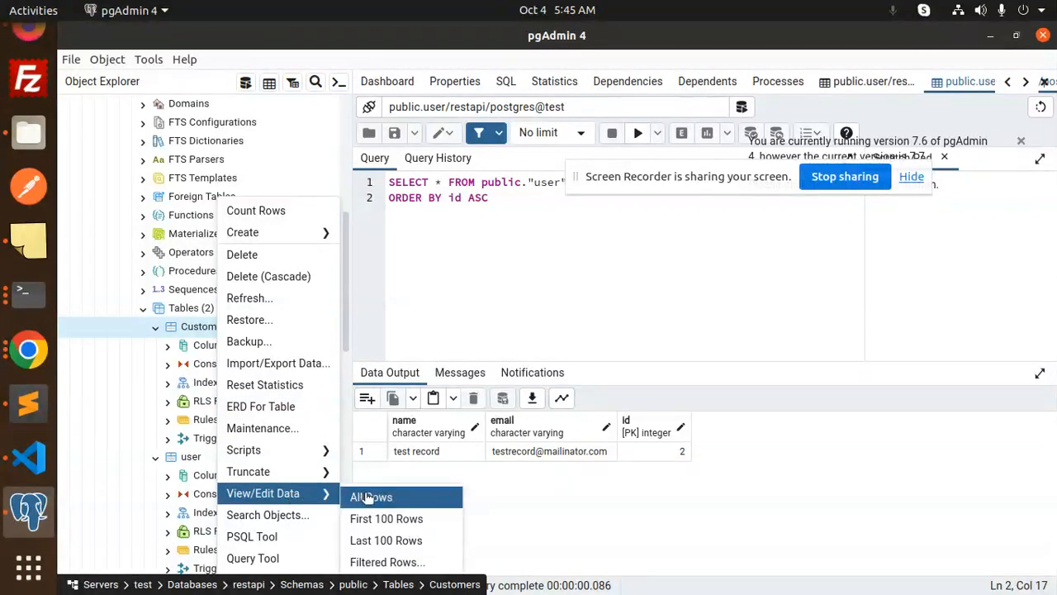
pyautogui.click(371, 497)
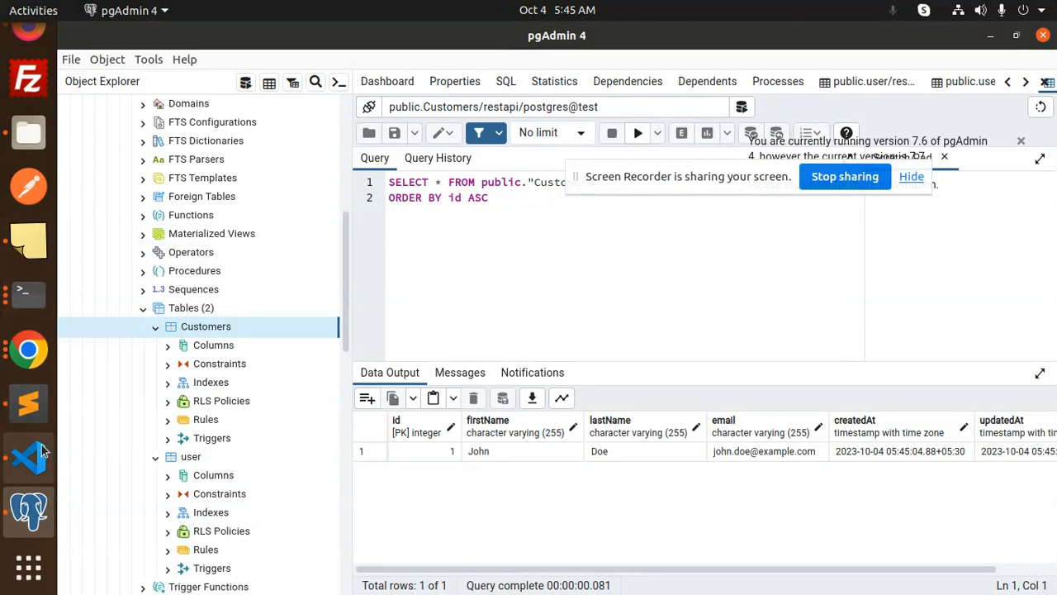
pyautogui.click(29, 456)
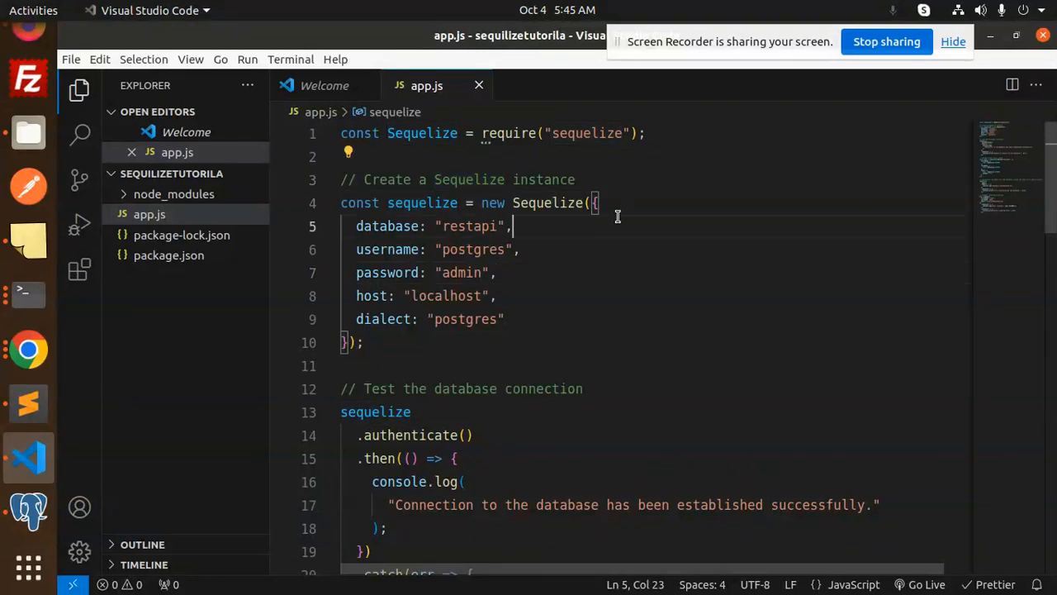
pyautogui.doubleClick(387, 225)
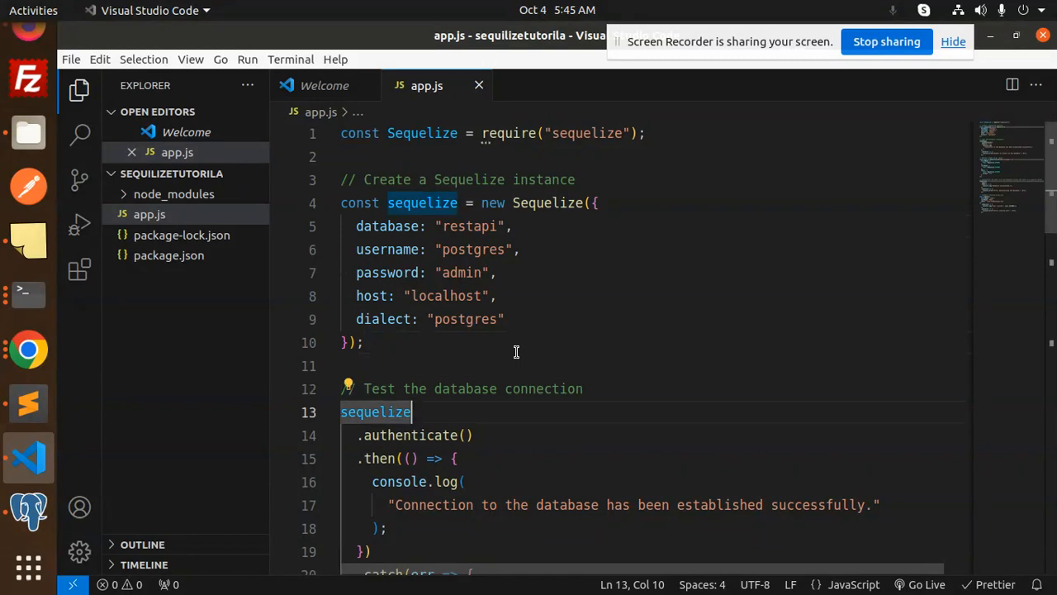
pyautogui.scroll(-3)
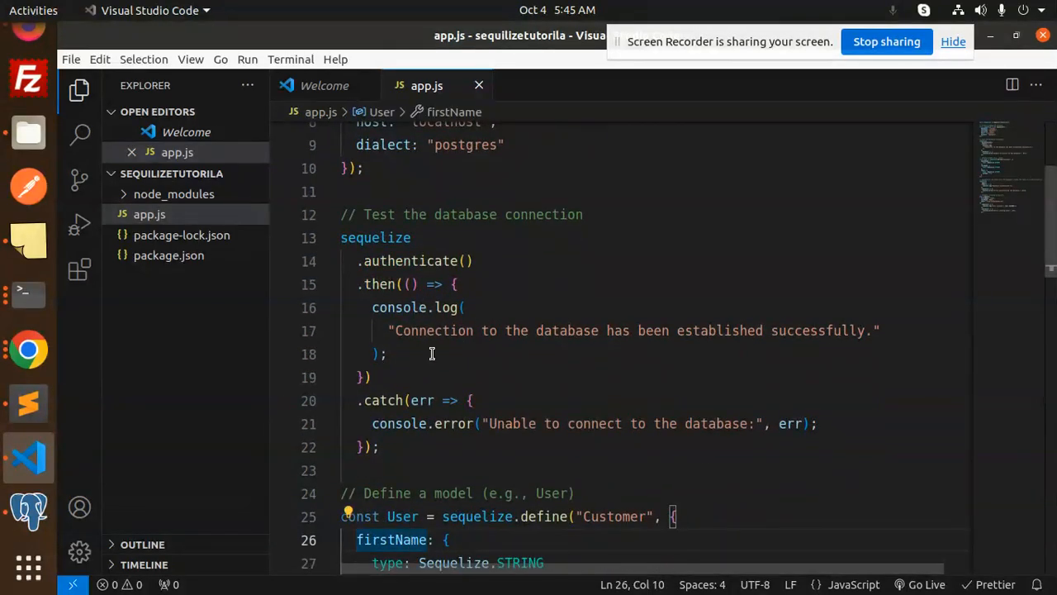
pyautogui.click(457, 422)
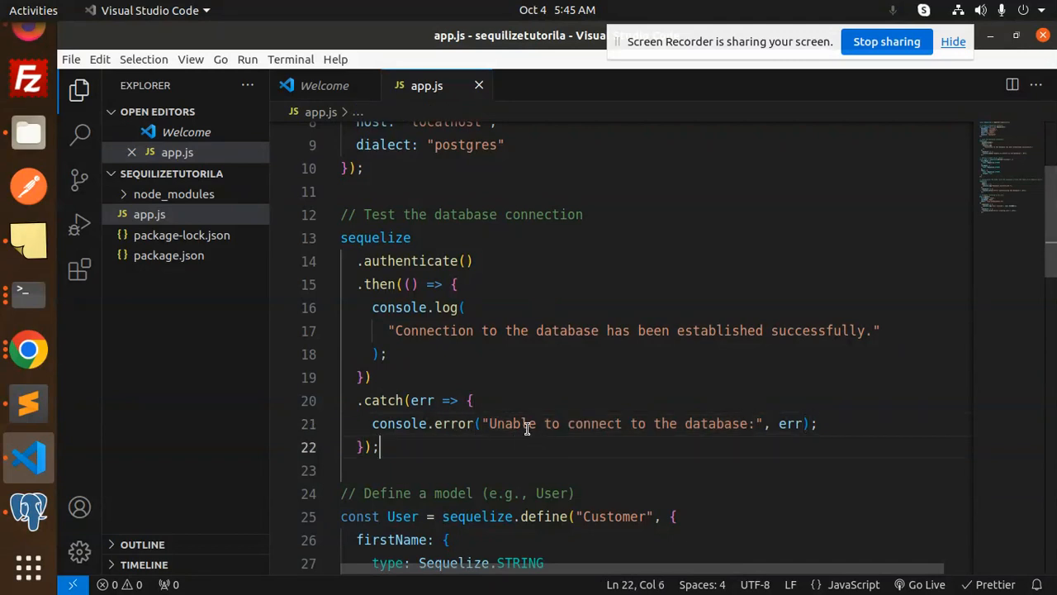
pyautogui.moveTo(576, 455)
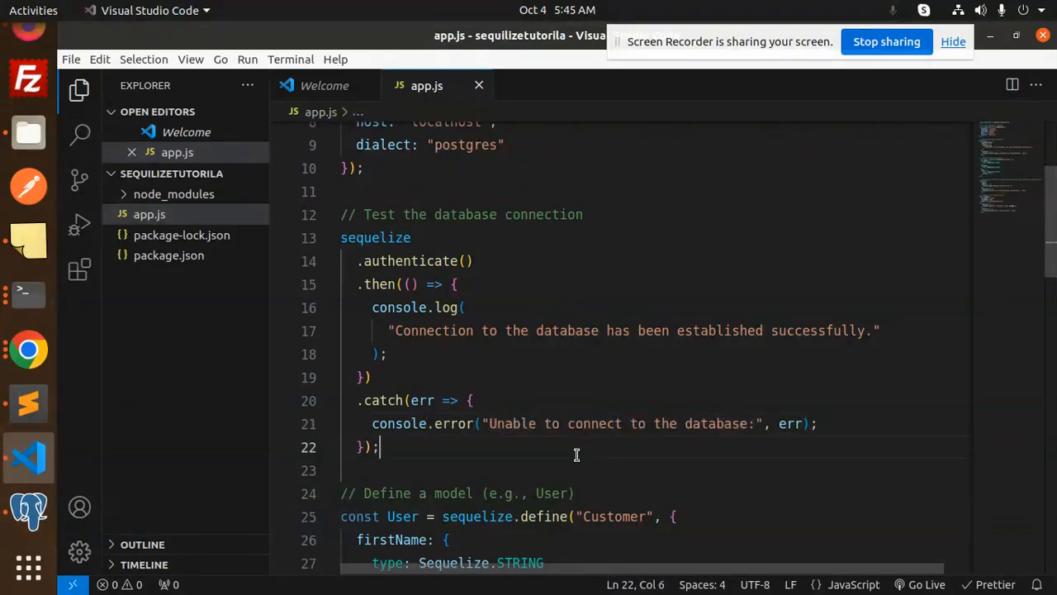
pyautogui.scroll(-3)
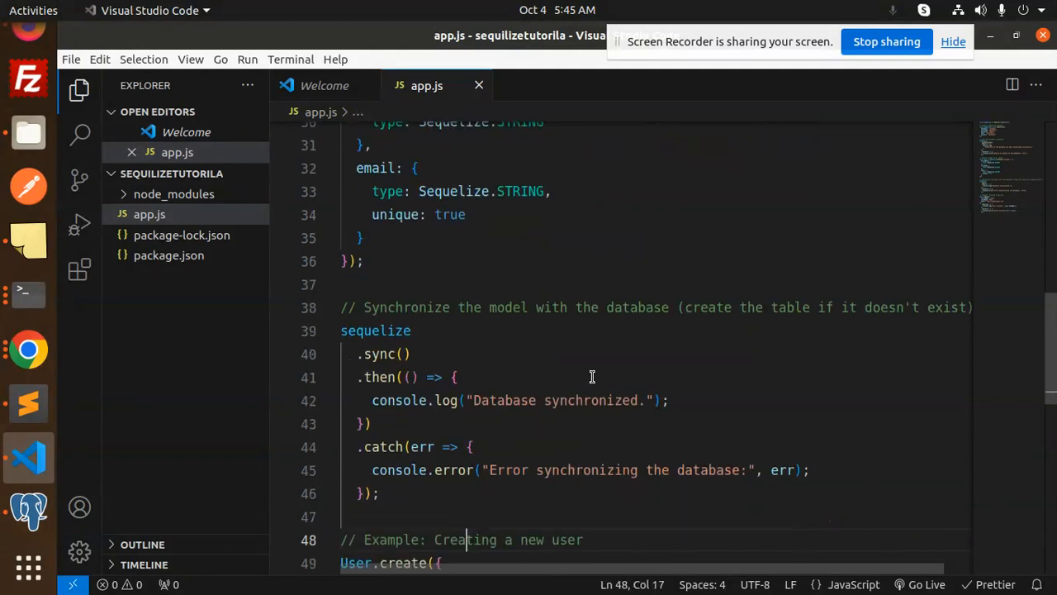
pyautogui.doubleClick(636, 307)
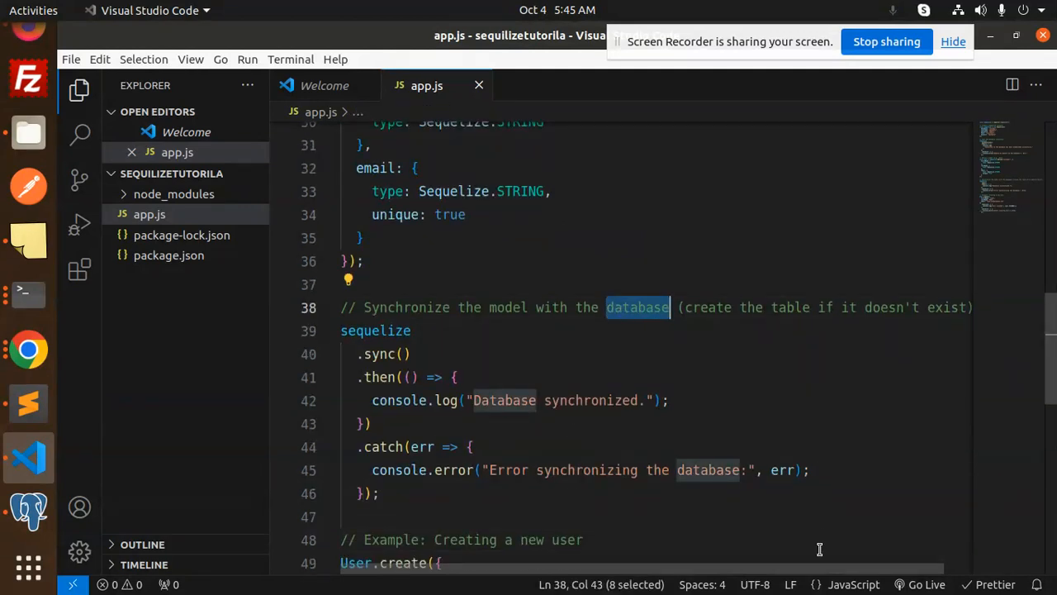
pyautogui.click(413, 353)
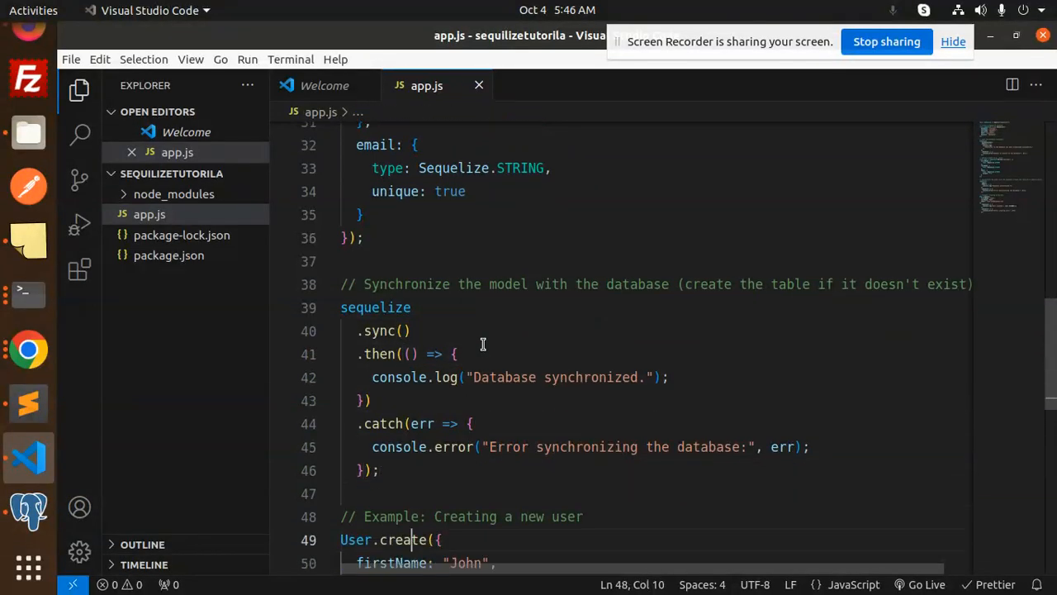
pyautogui.scroll(-3)
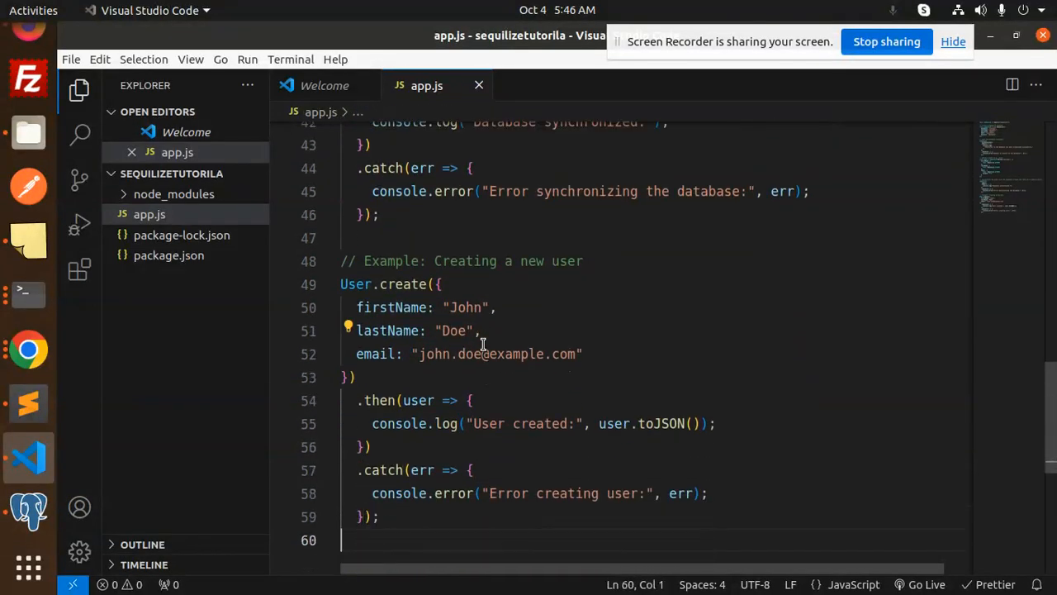
pyautogui.click(497, 307)
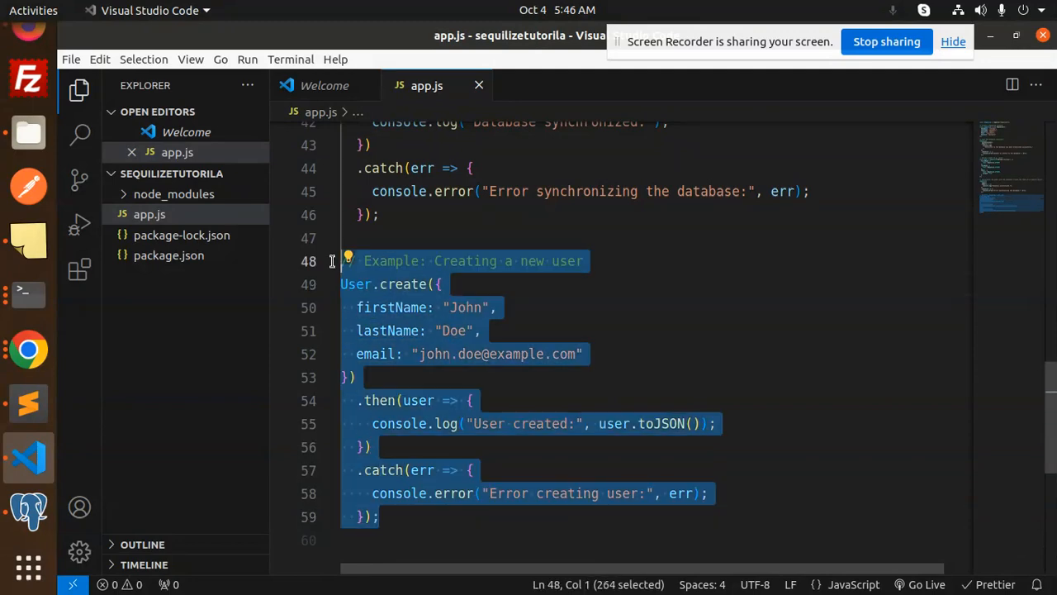
pyautogui.click(496, 307)
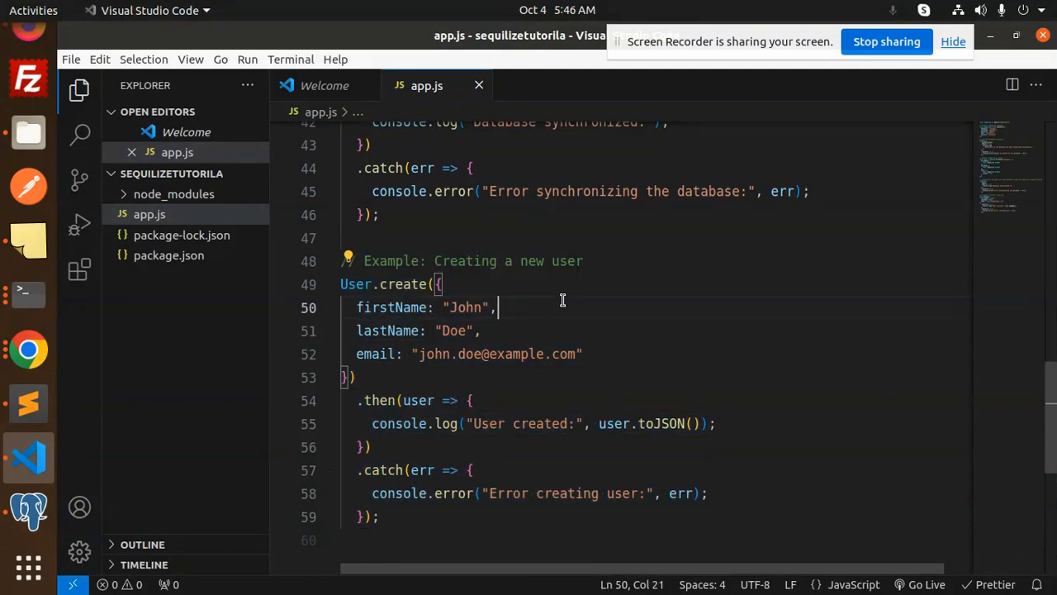